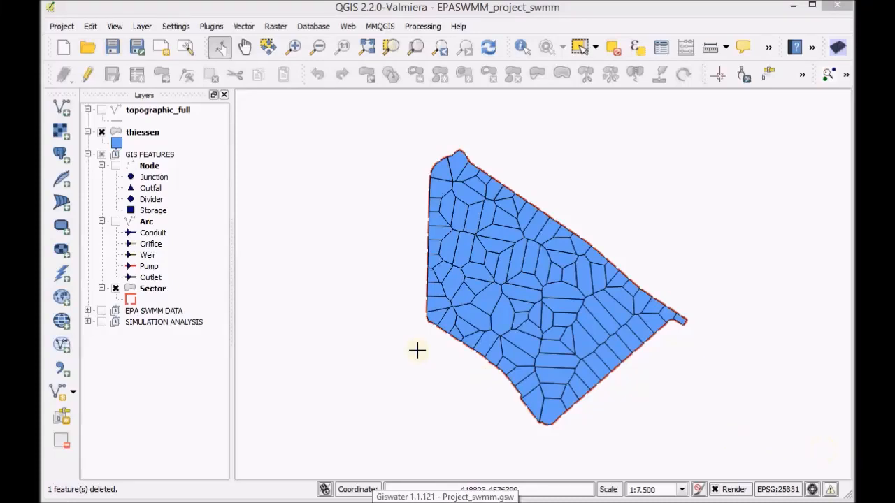
mouse_move(242, 416)
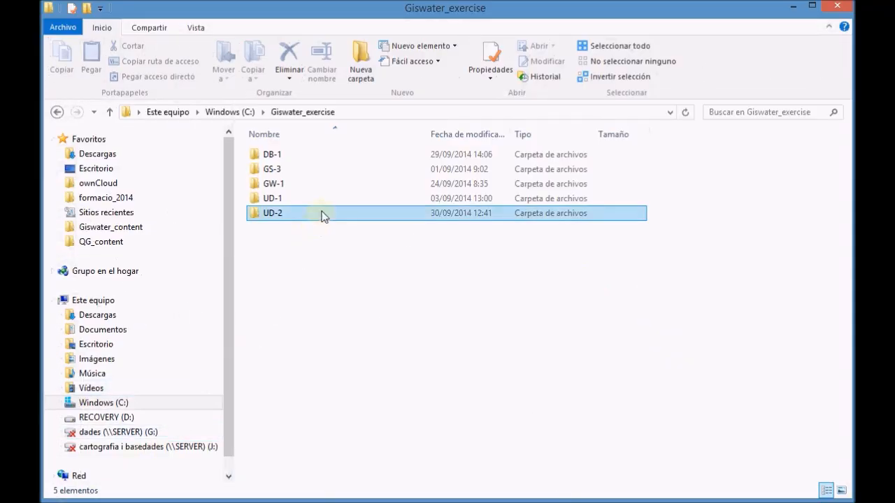
Step: Open info_rainfall.ods from the UD-2 Data/UD folder in File Explorer
double_click(272, 212)
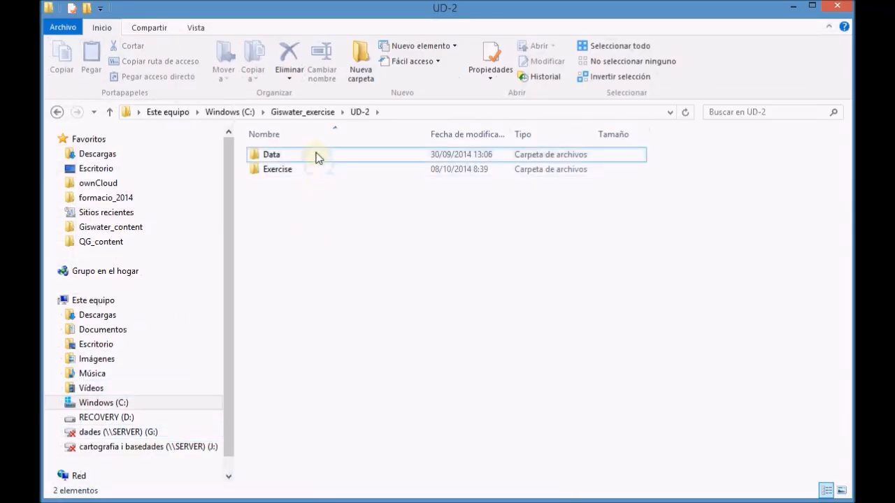
double_click(268, 155)
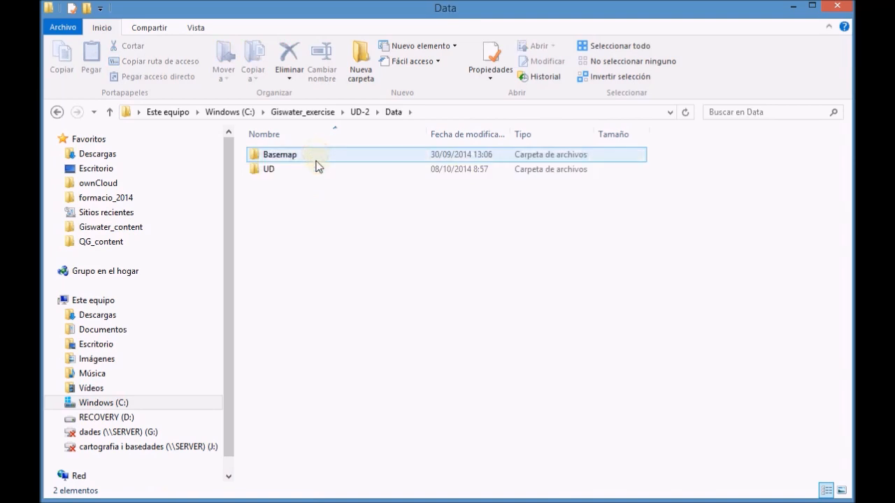
double_click(266, 169)
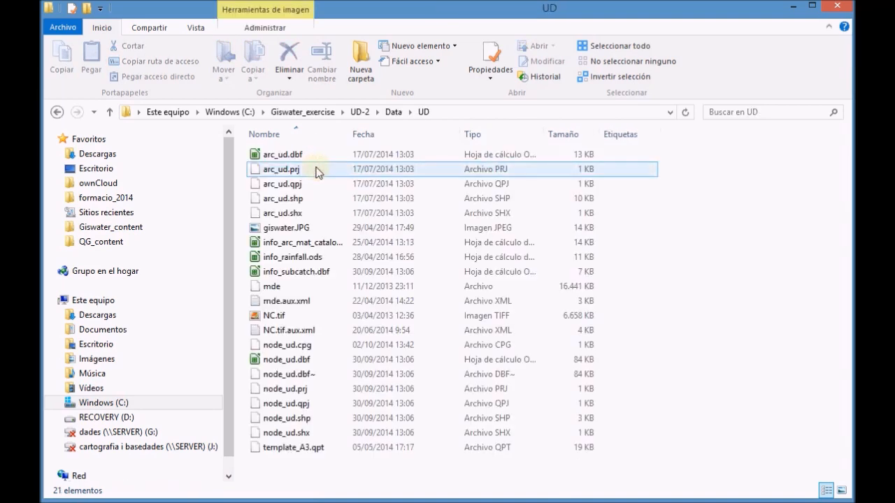
click(288, 257)
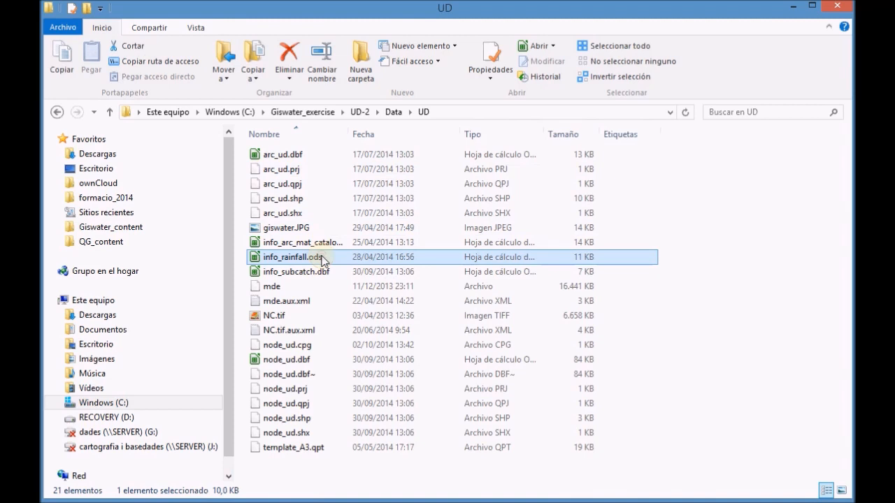
double_click(290, 257)
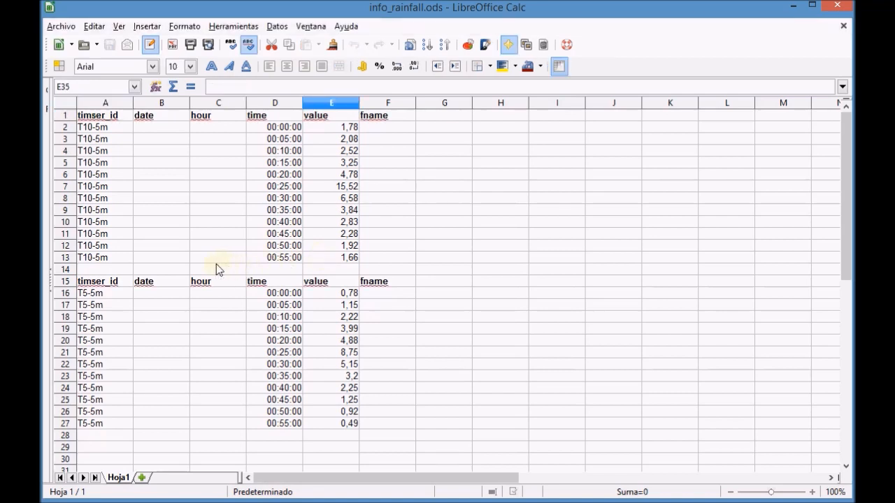
mouse_move(332, 279)
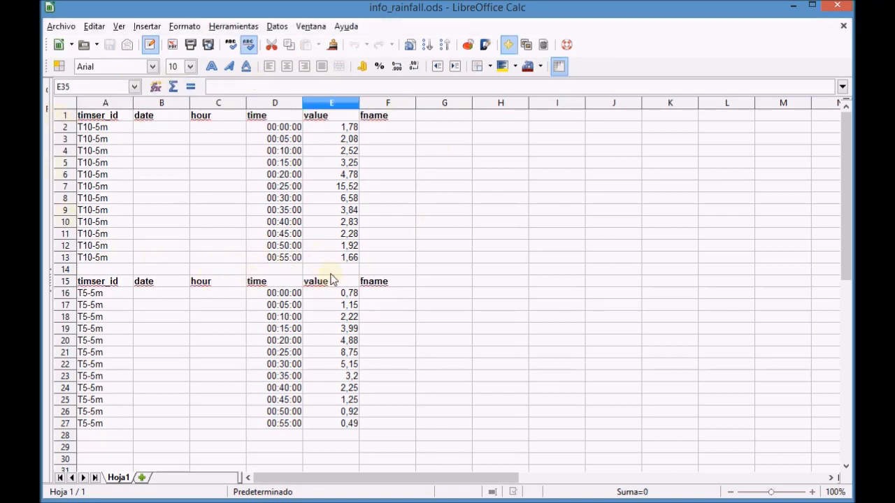
mouse_move(252, 285)
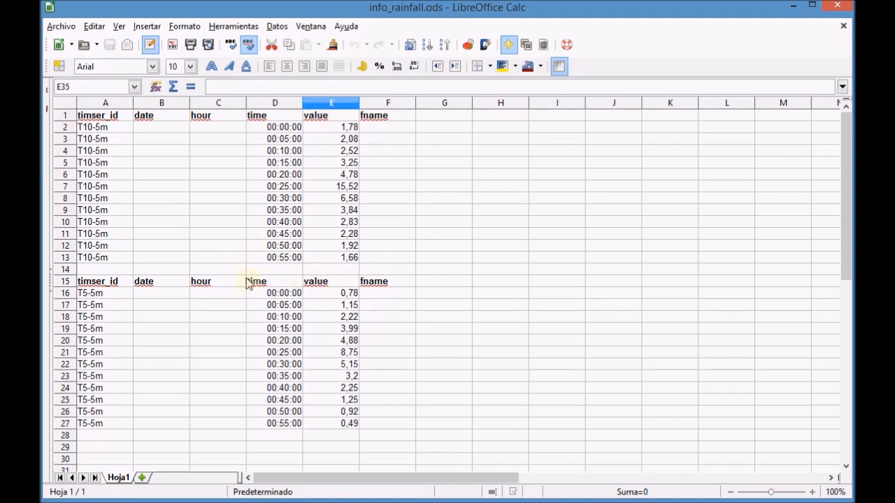
mouse_move(151, 266)
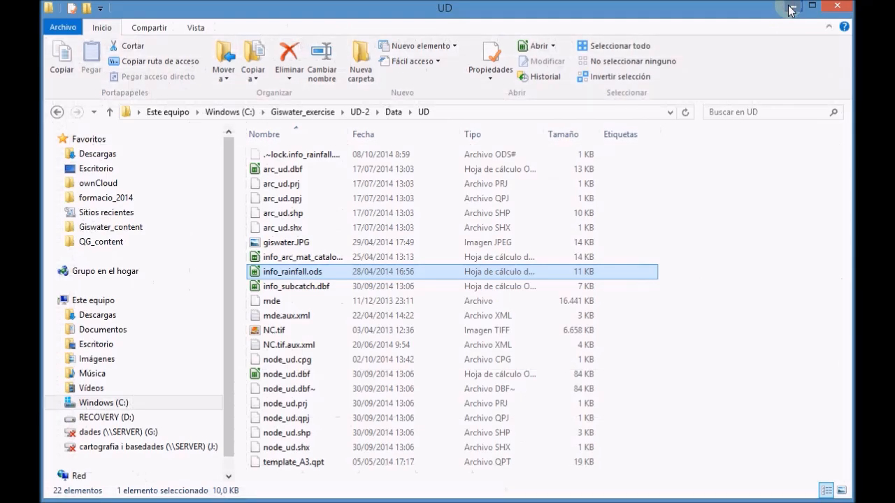
mouse_move(833, 8)
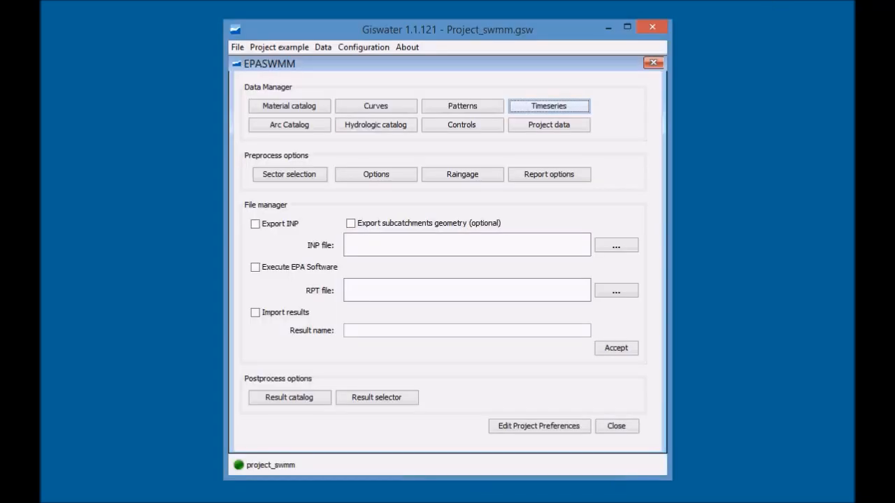
mouse_move(560, 309)
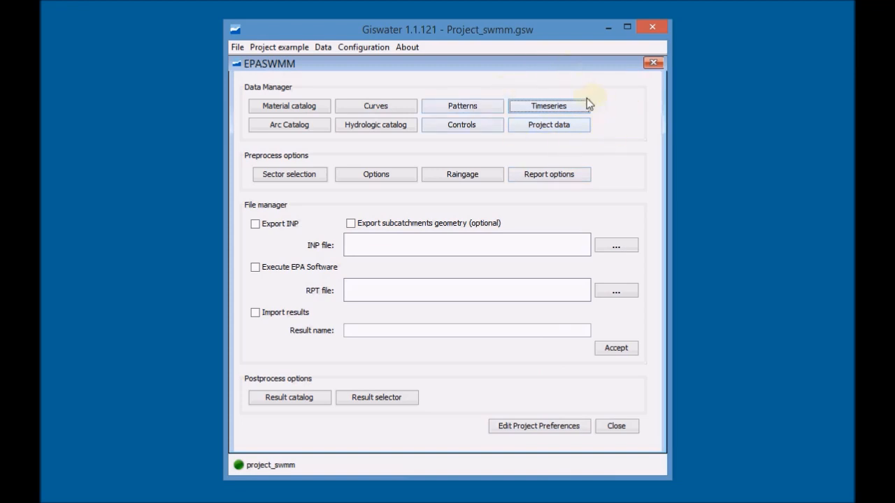
Step: Create timeseries T10-5m as Rainfall type with RELATIVE times and begin a data row
click(548, 106)
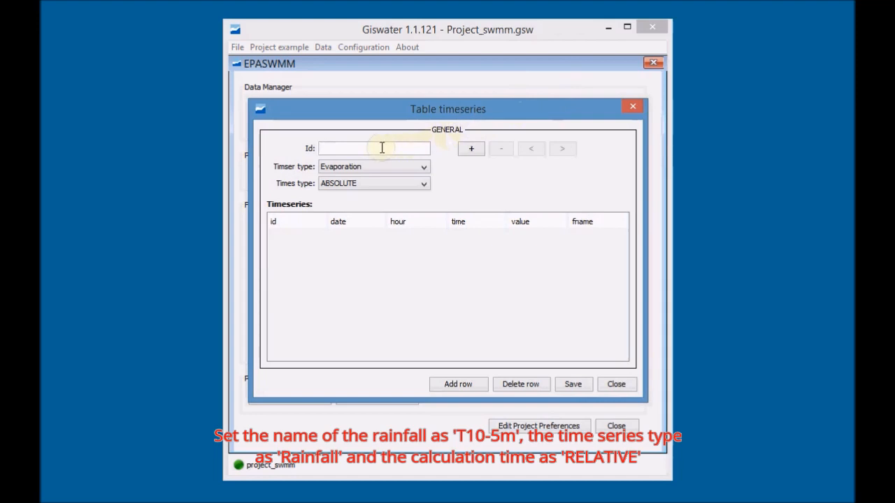
text(T)
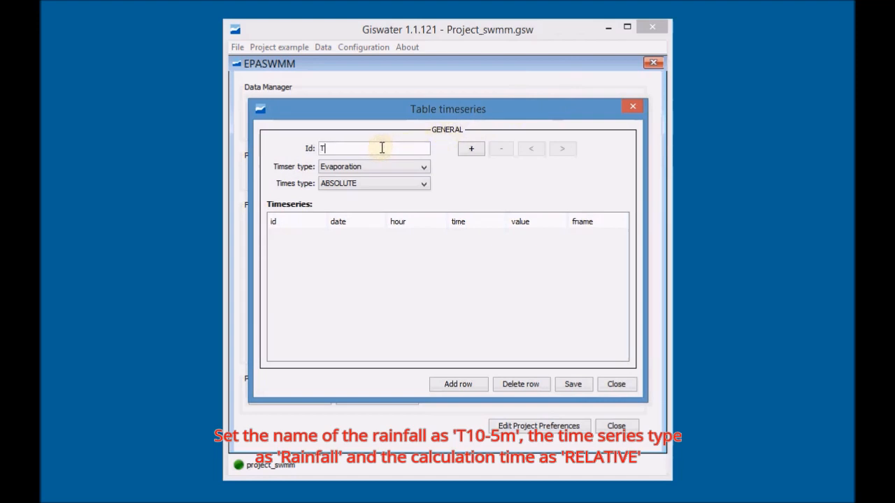
text(10-5m)
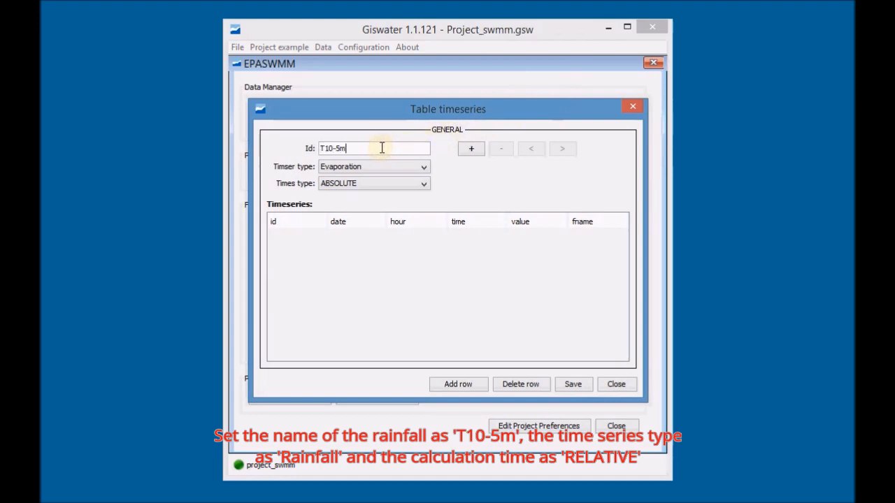
mouse_move(384, 171)
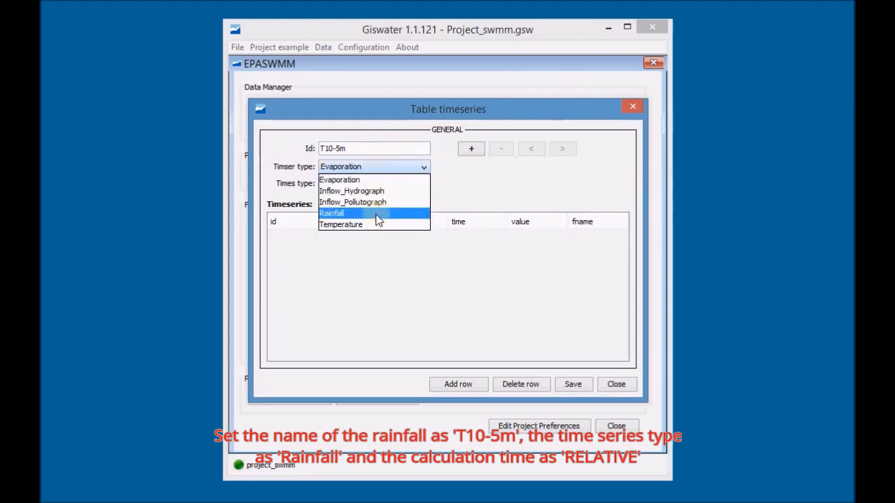
click(332, 213)
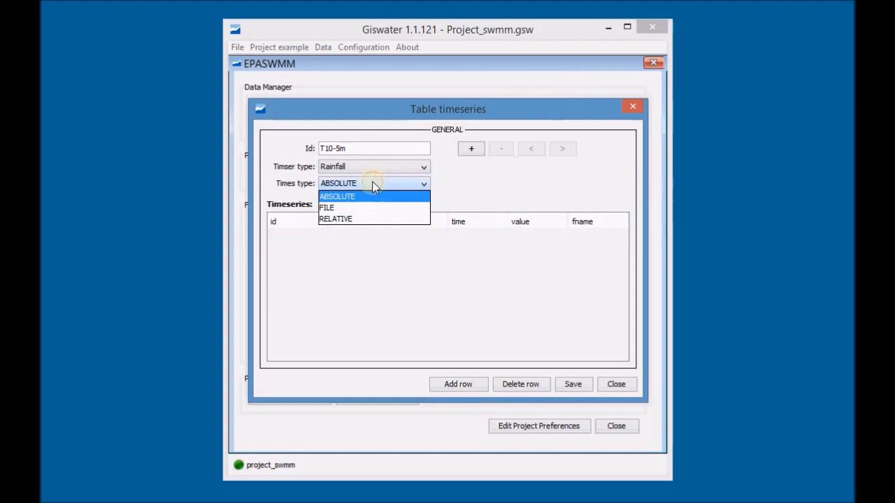
click(336, 218)
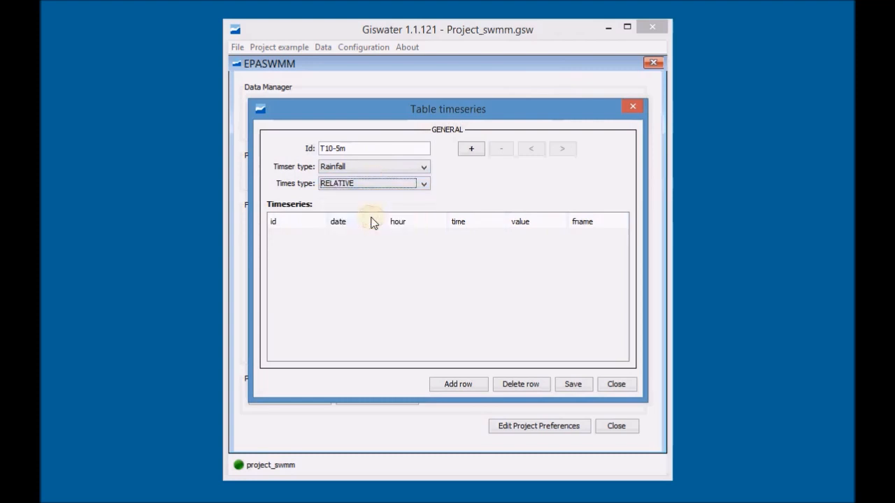
click(457, 385)
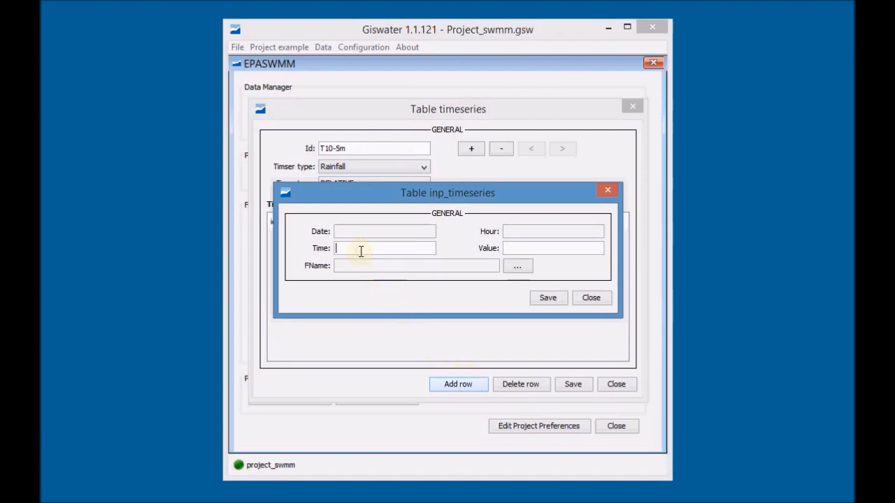
Step: Add T10-5m readings 1.78 at 0:00 and 2.08 at 0:05
text(0:00)
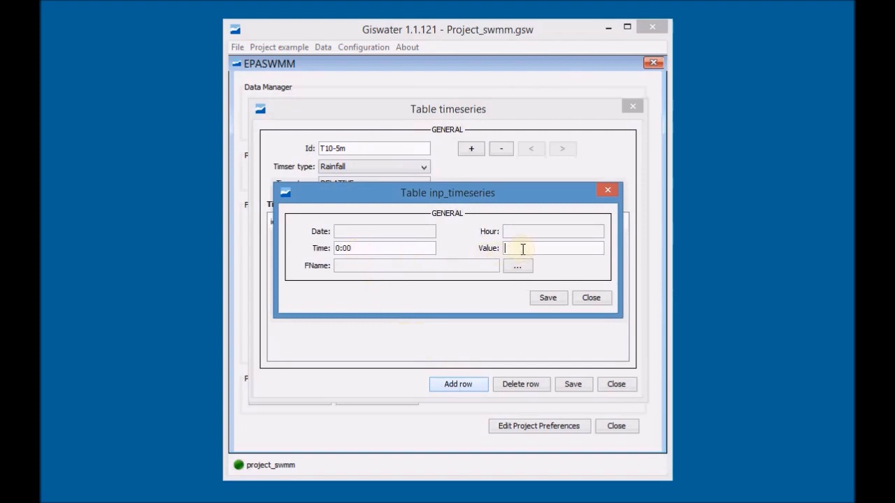
text(1.78)
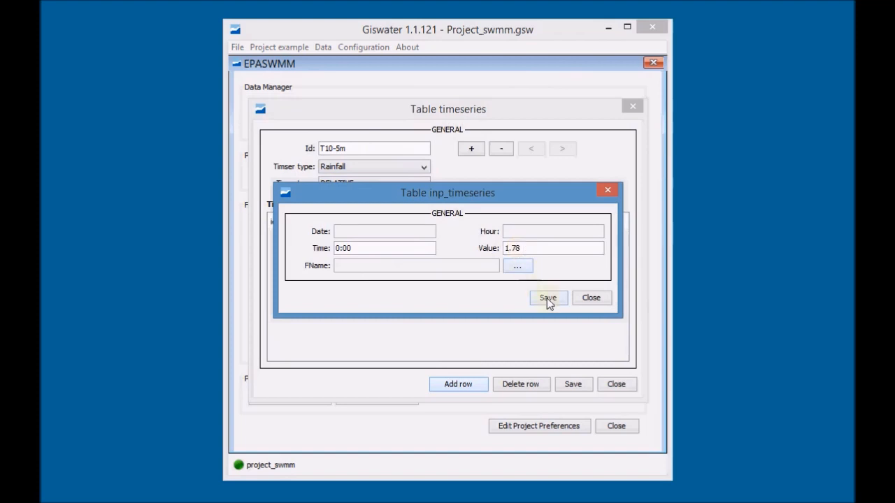
click(548, 298)
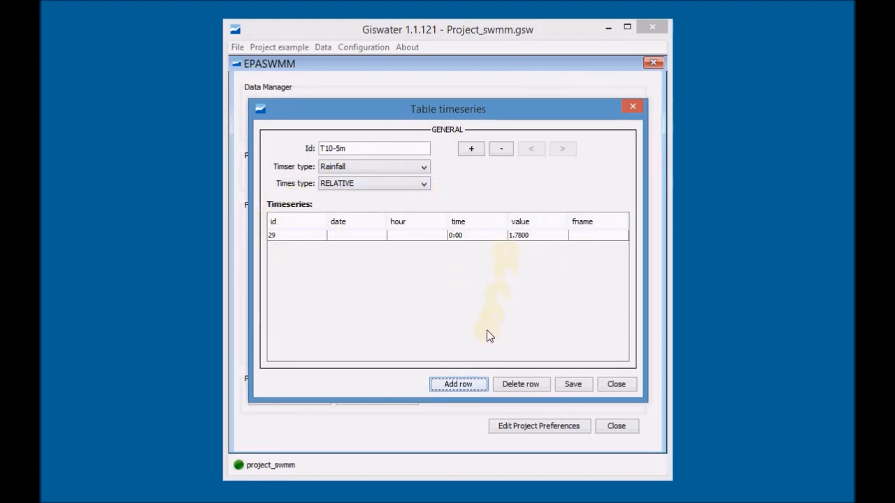
click(458, 384)
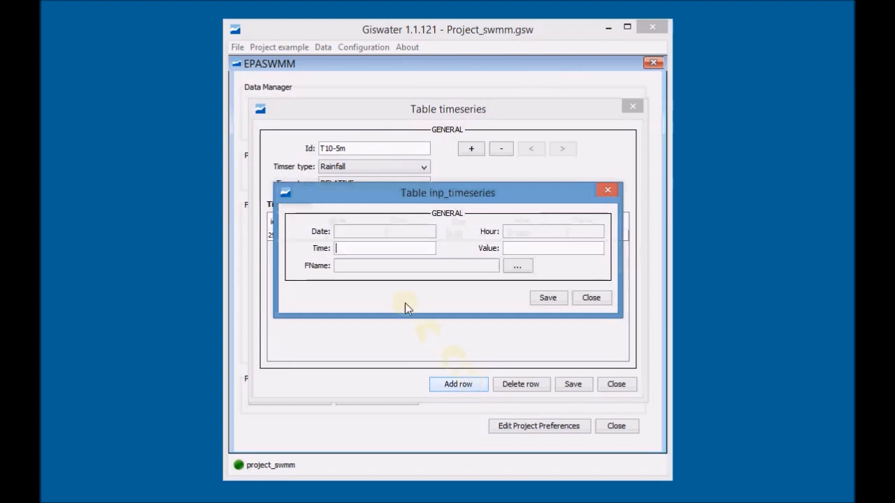
text(0)
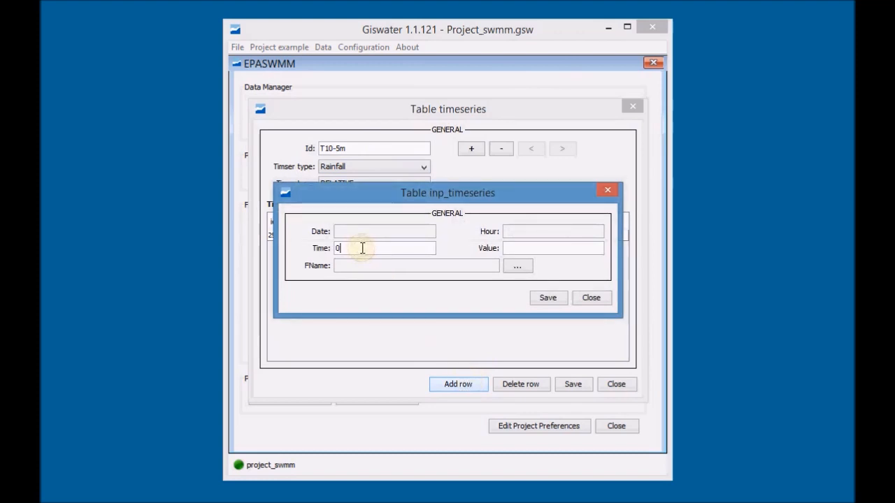
text(:05)
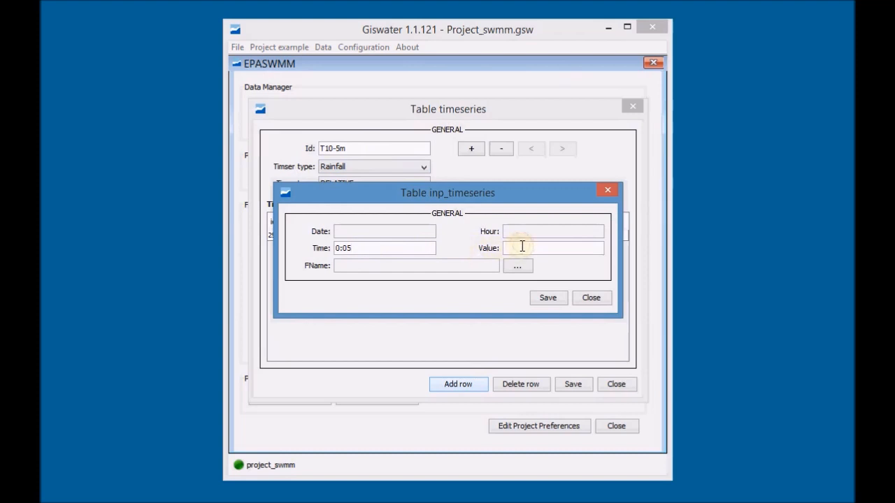
text(2.08)
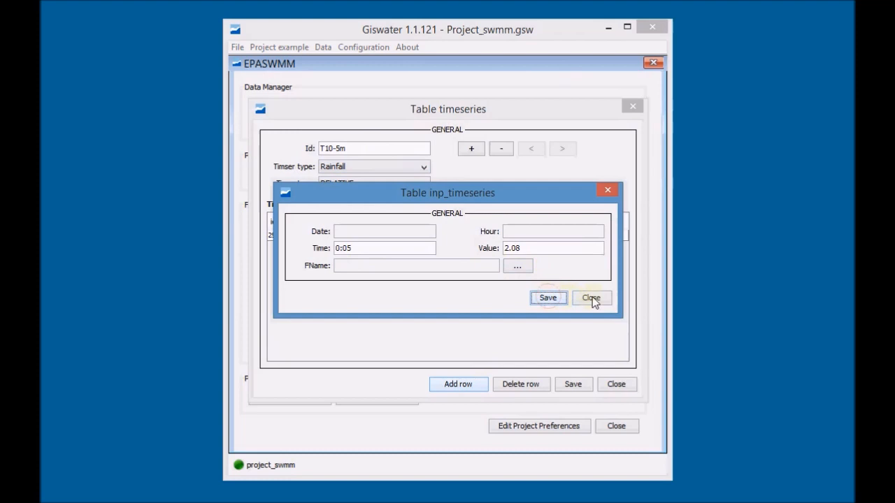
click(590, 298)
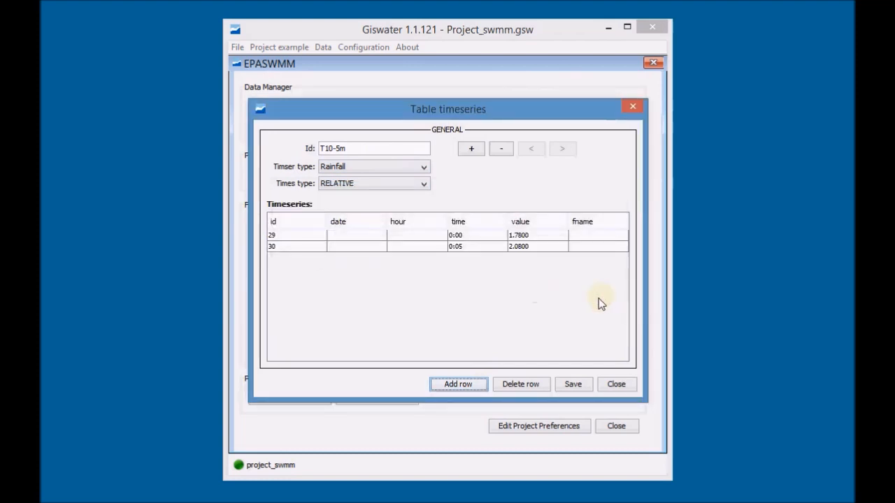
Step: Add the T10-5m reading of 2.52 at 0:10
click(458, 384)
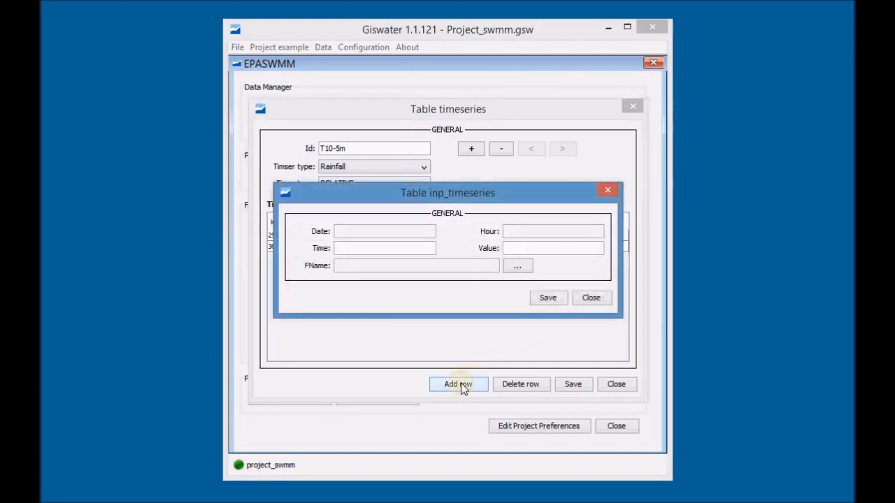
text(0)
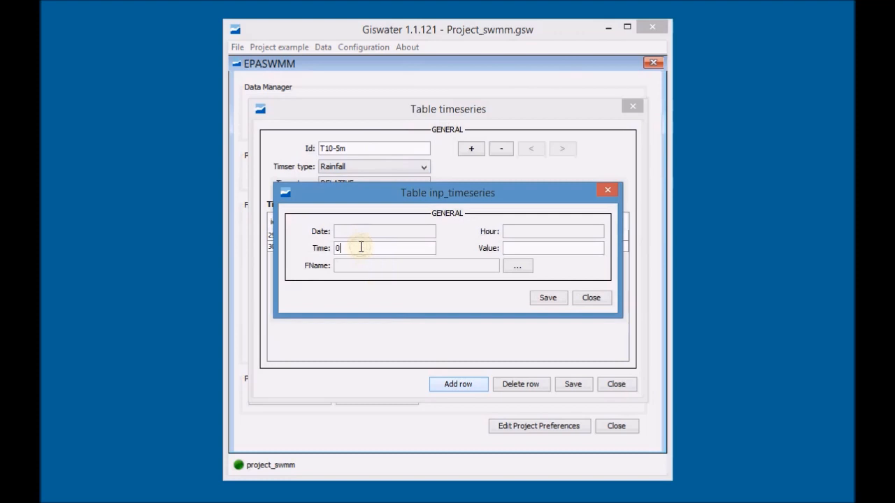
text(:10)
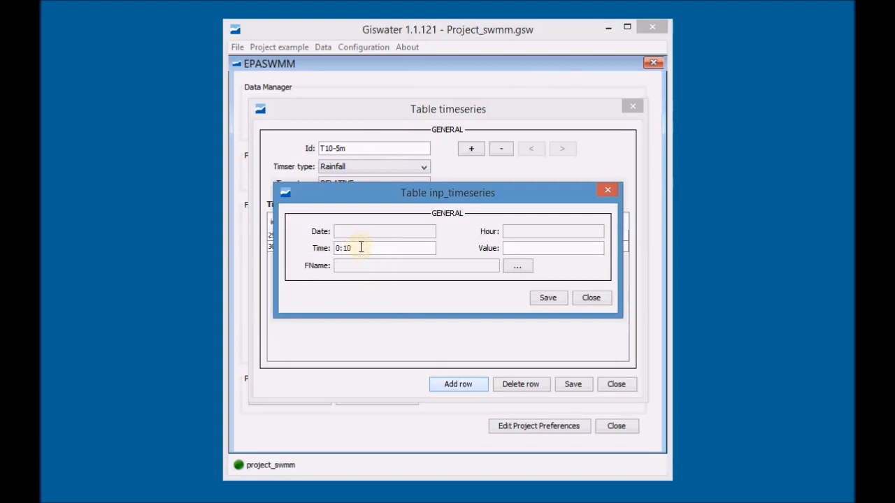
click(552, 248)
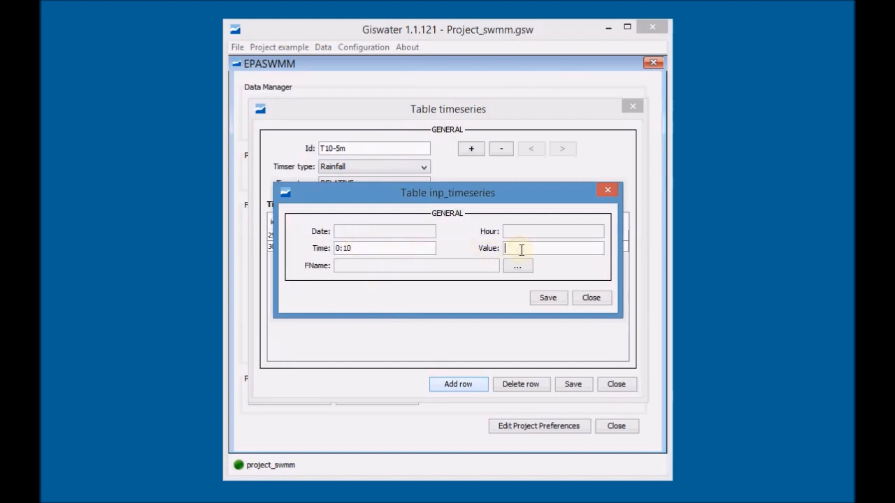
text(2.52)
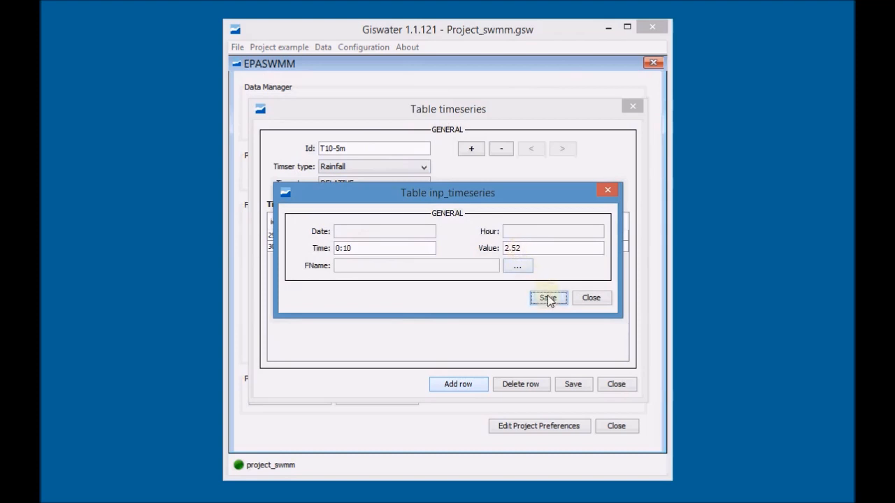
click(548, 298)
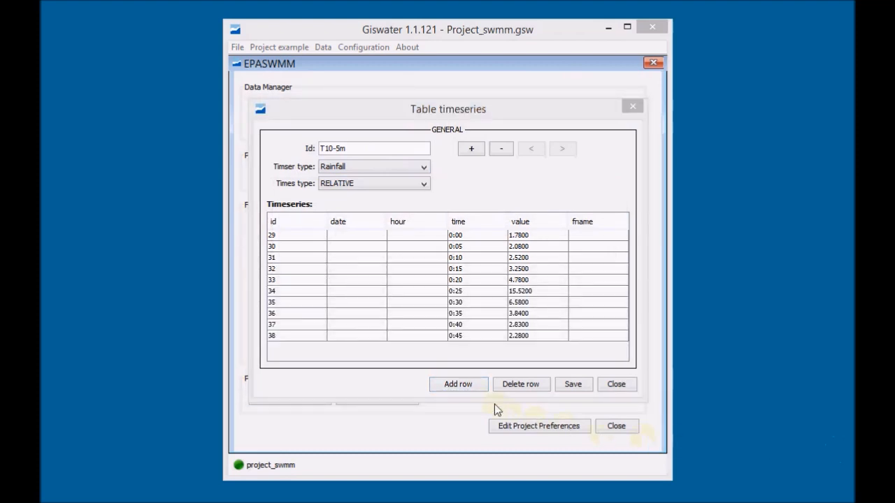
Step: Add T10-5m readings 1.92 at 0:50 and 1.66 at 0:55
click(458, 384)
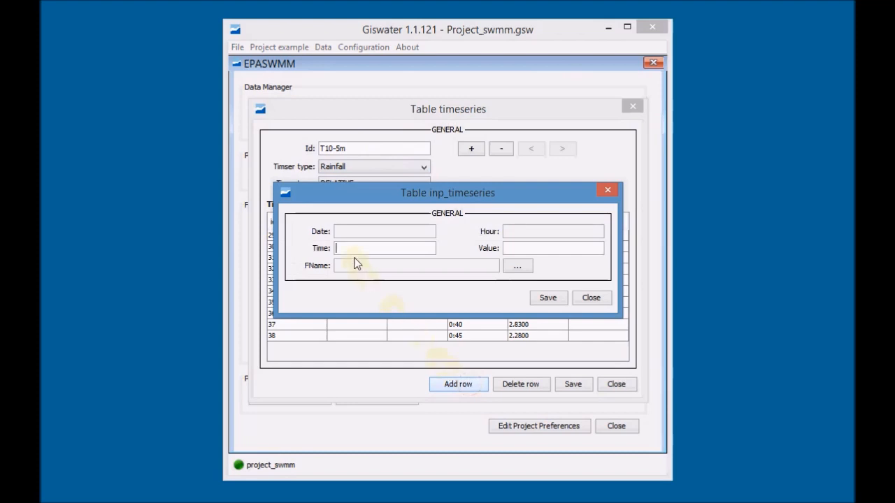
text(0)
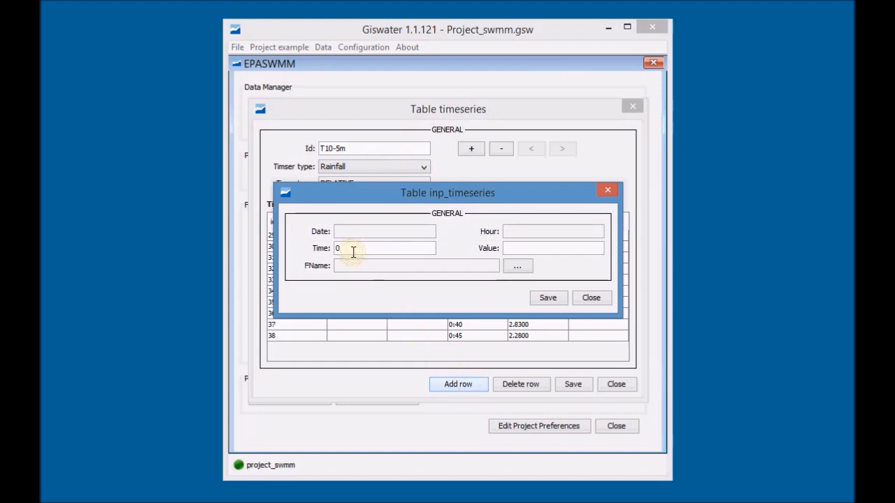
text(0:50)
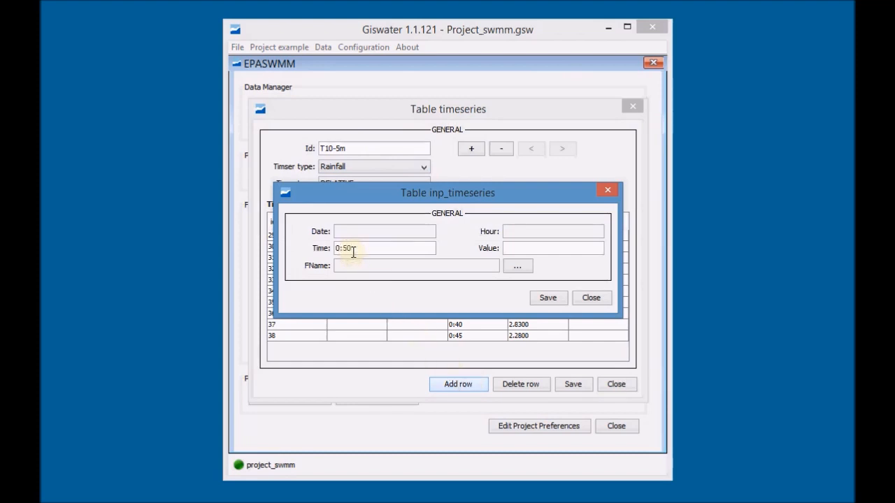
click(552, 248)
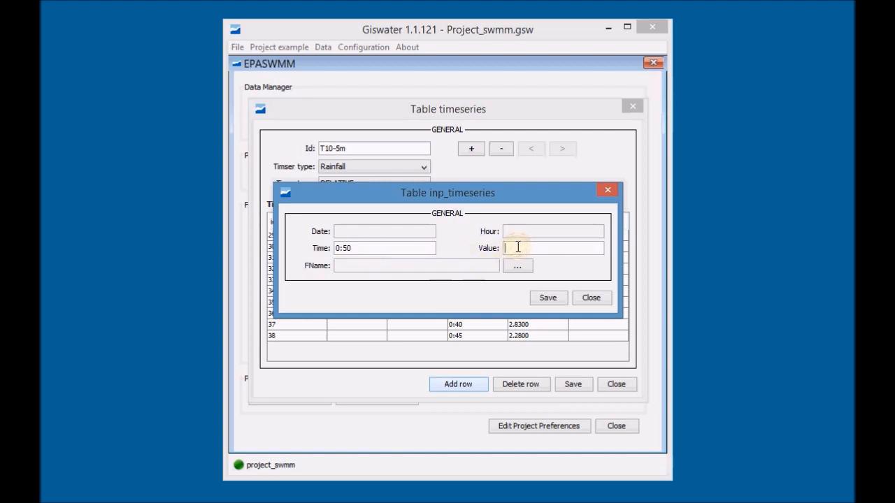
text(1.92)
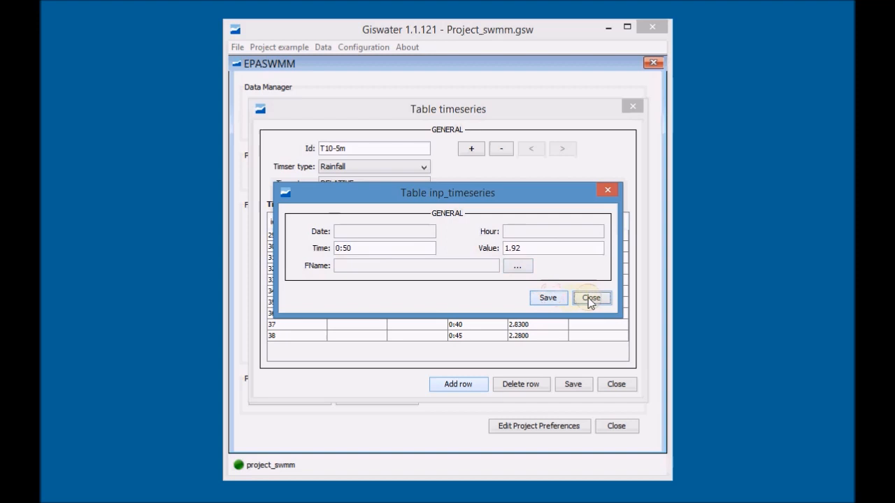
click(592, 297)
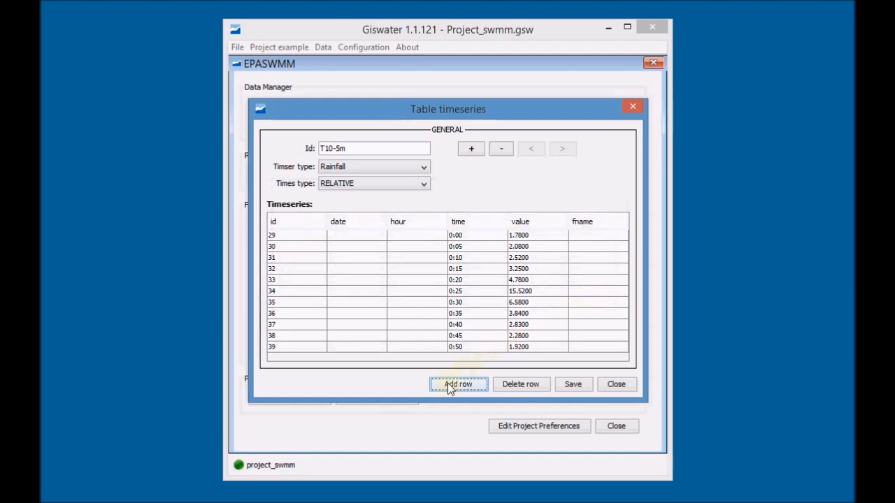
click(457, 384)
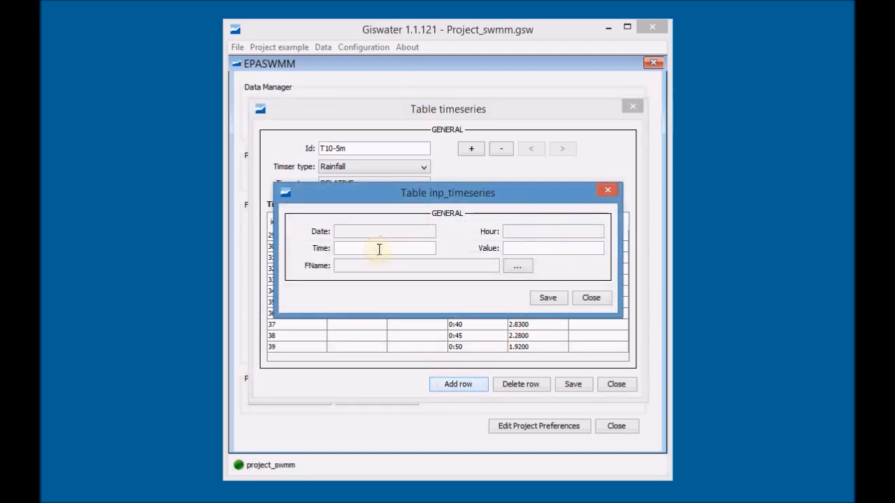
text(0:55)
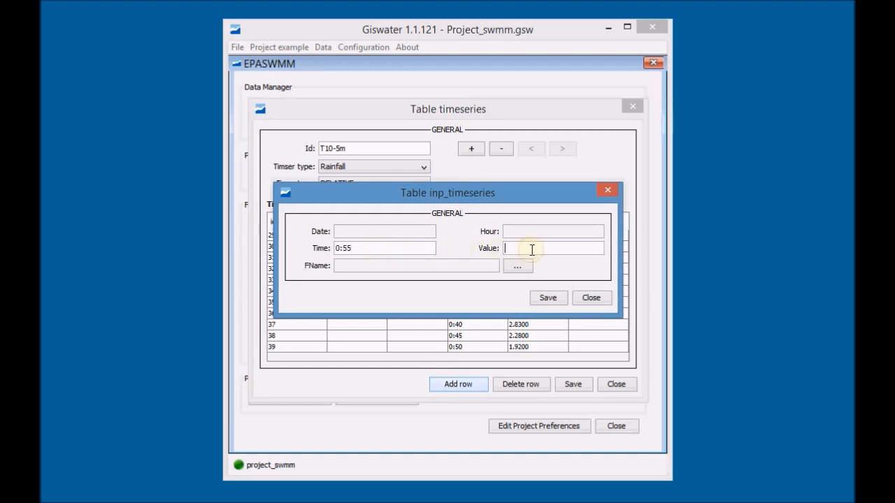
text(1.66)
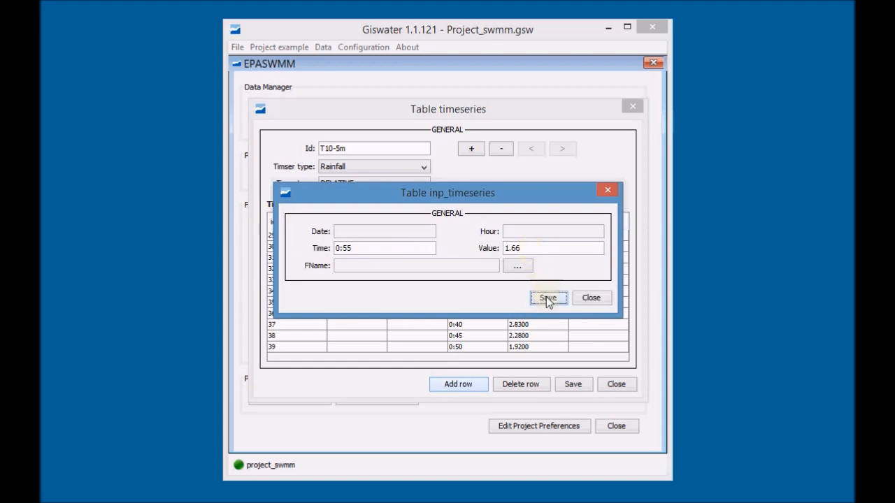
click(548, 297)
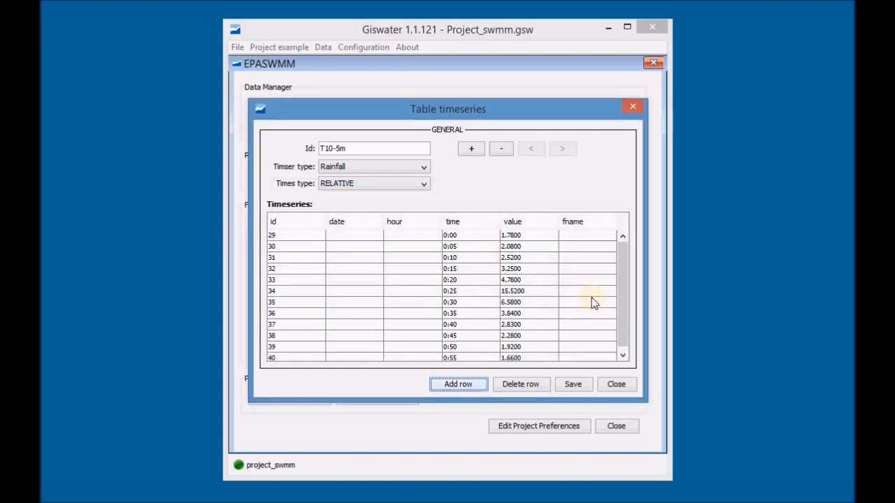
mouse_move(529, 213)
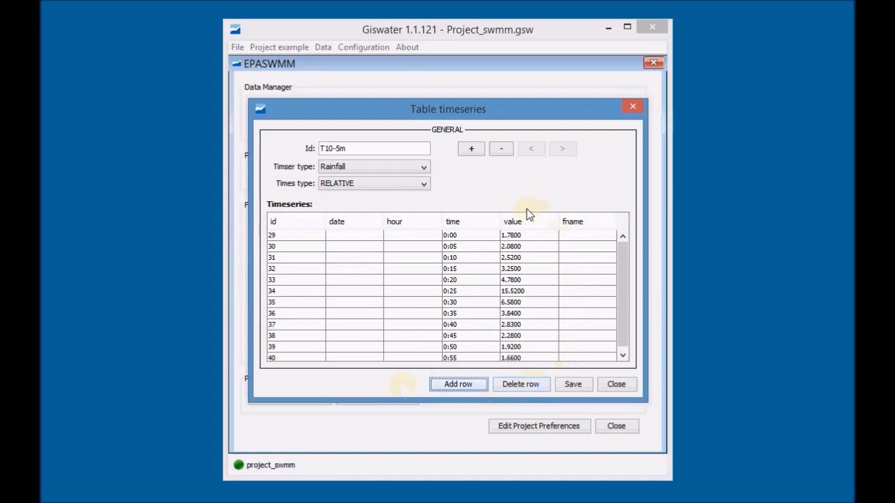
mouse_move(550, 347)
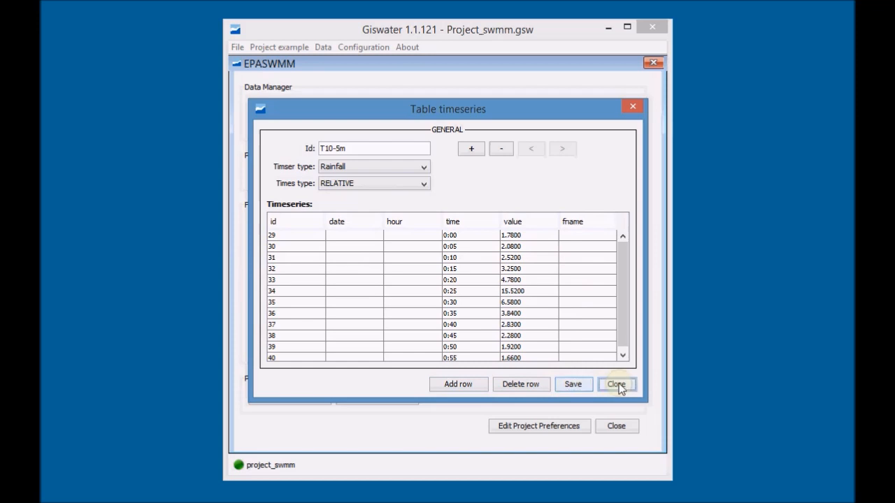
Step: Close the T10-5m timeseries window and reopen the Timeseries table
click(617, 384)
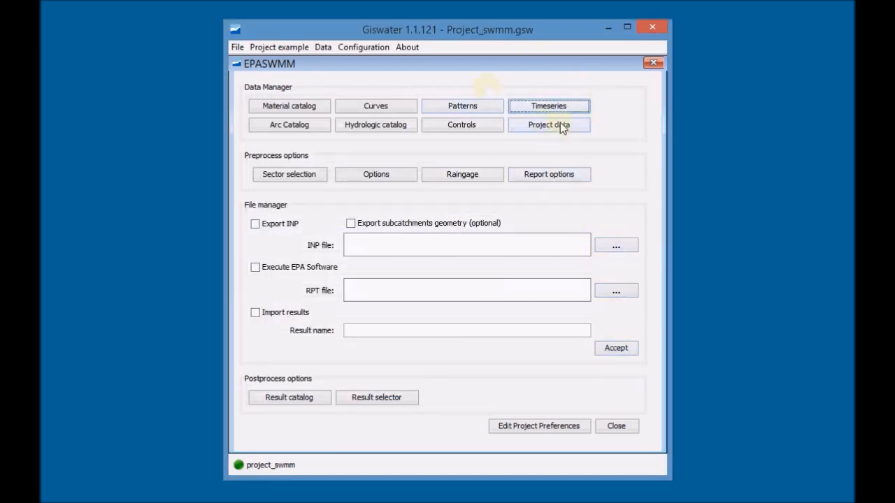
click(549, 106)
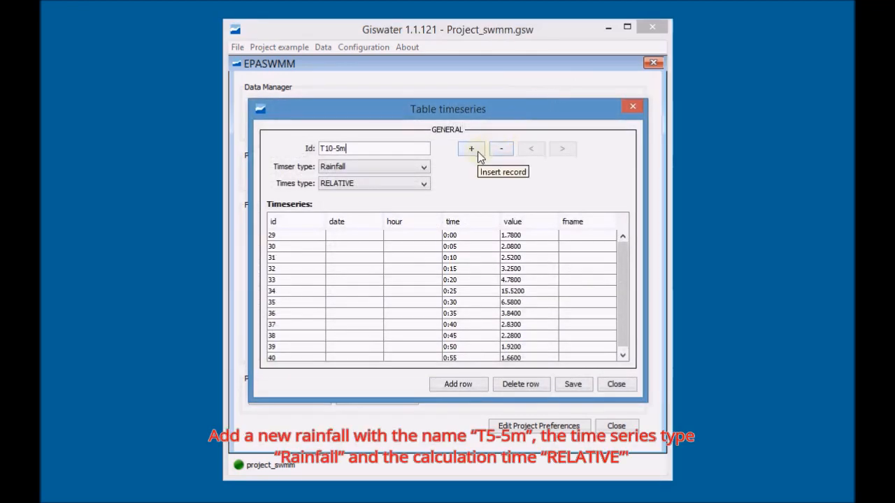
Step: Add new timeseries T5-5m, Rainfall with RELATIVE times, and begin its first row
click(471, 148)
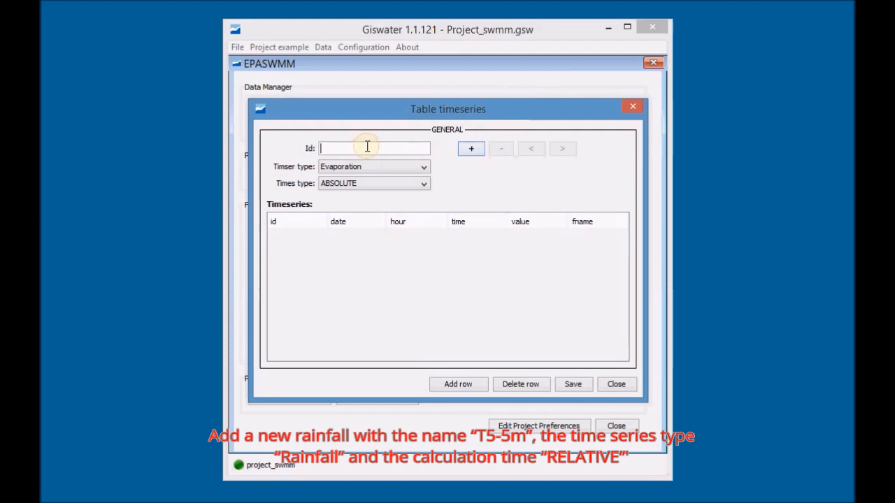
text(T)
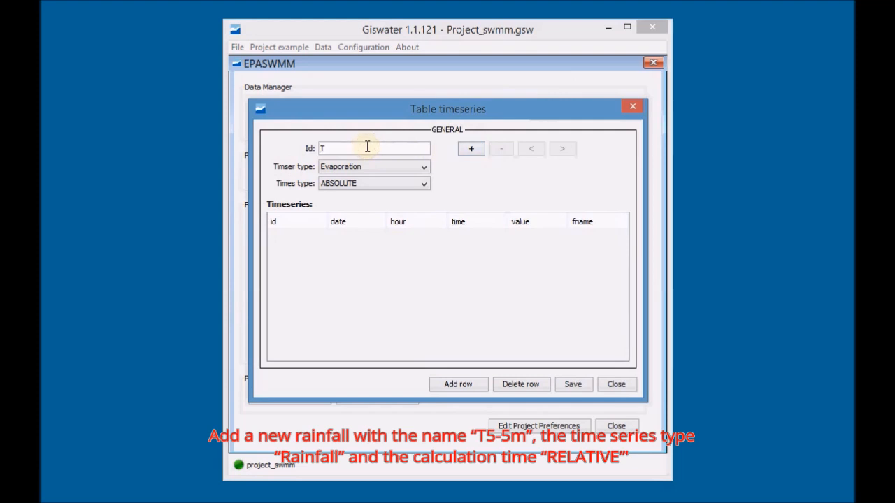
text(5-5m)
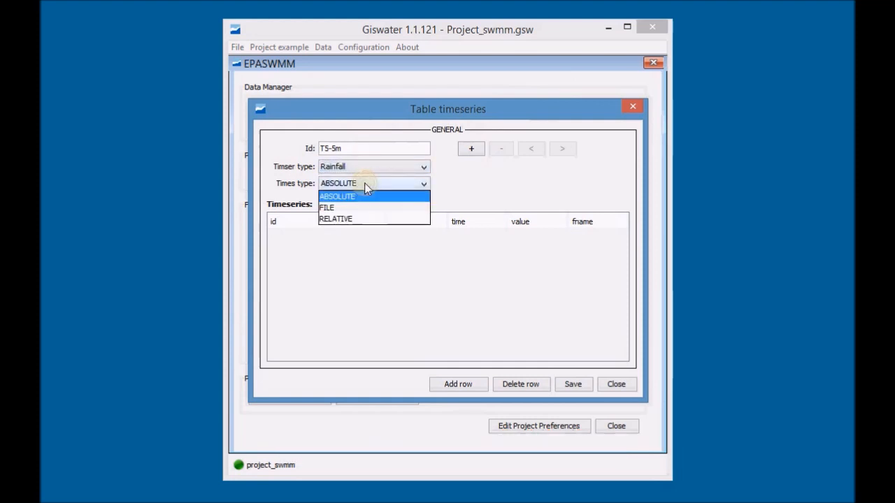
click(336, 218)
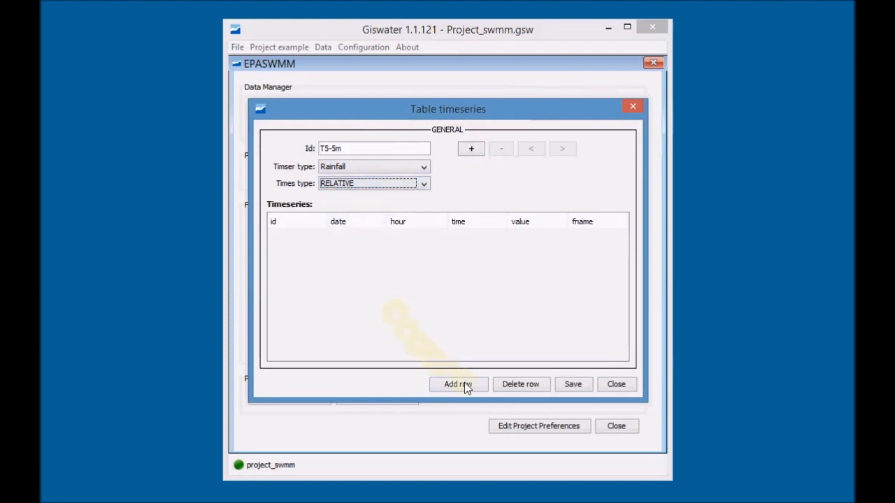
click(458, 384)
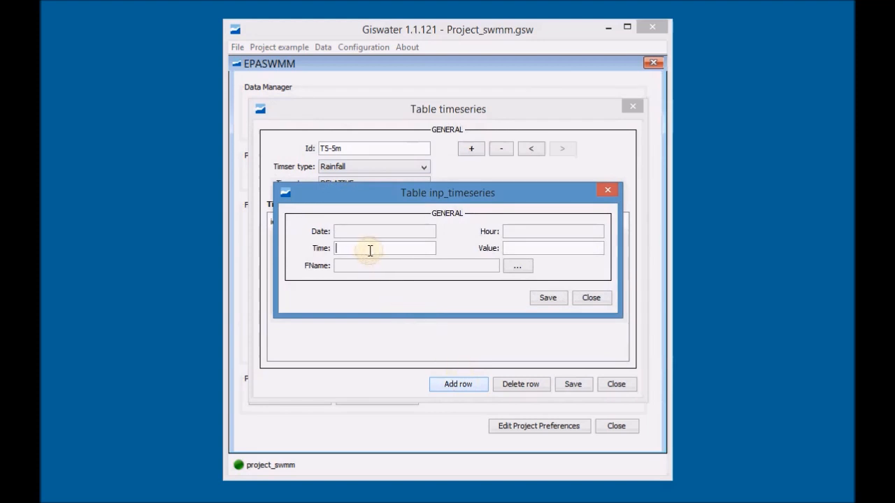
Step: Add T5-5m readings 0.78 at 0:00 and 1.15 at 0:05
text(0:)
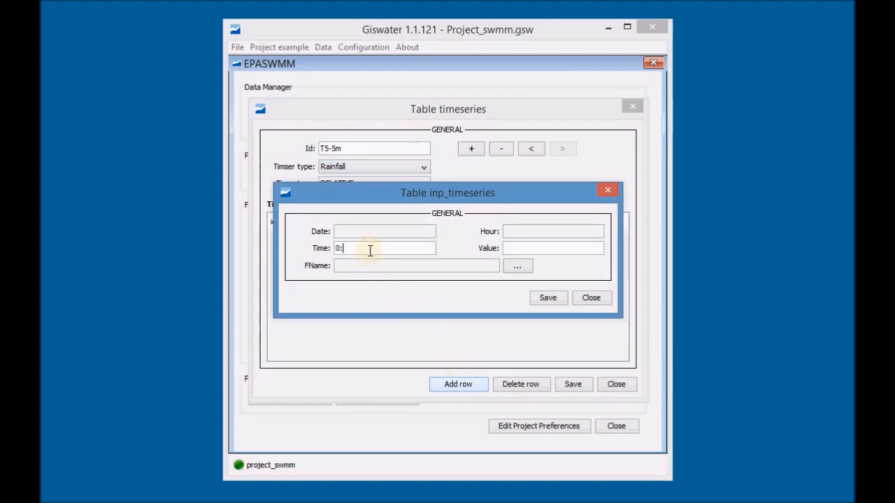
click(553, 248)
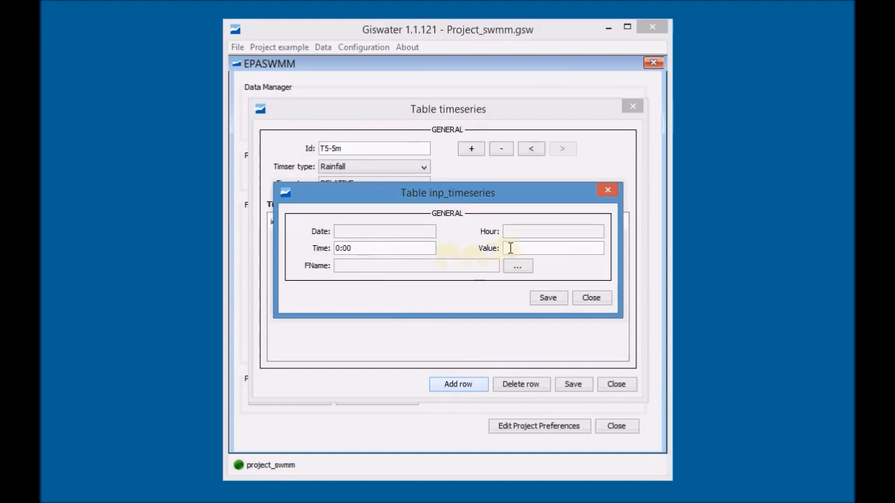
text(0.78)
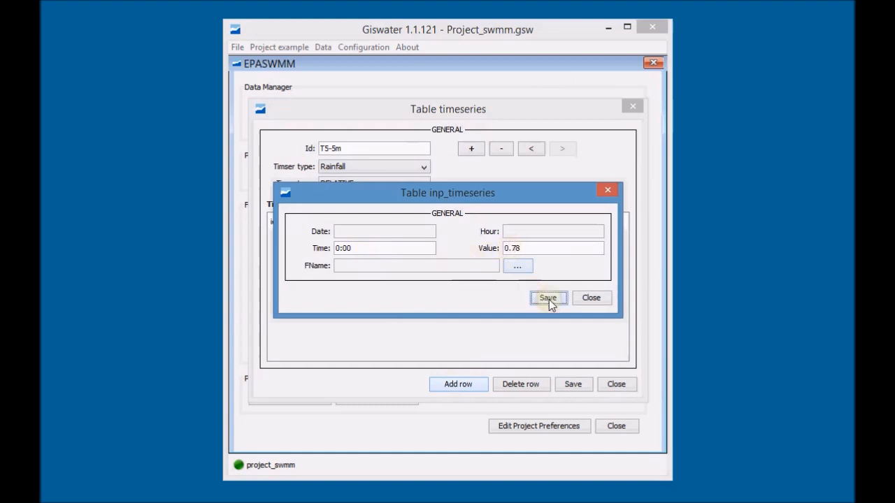
click(548, 298)
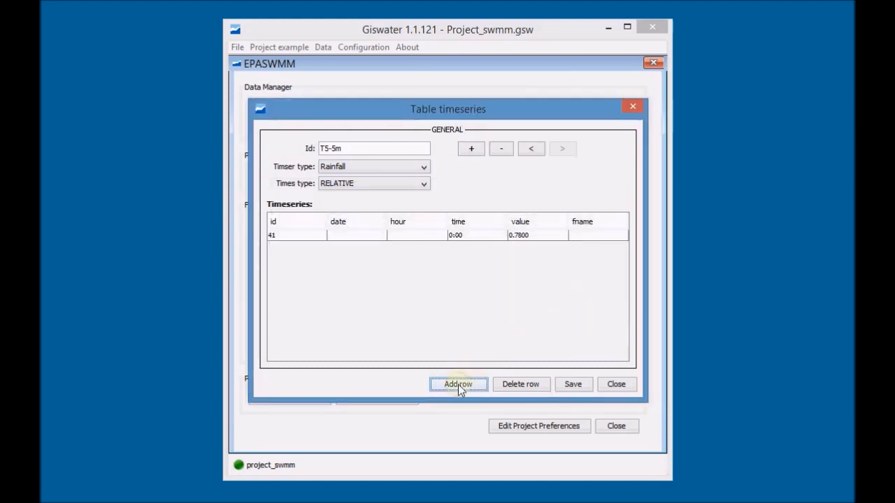
click(458, 385)
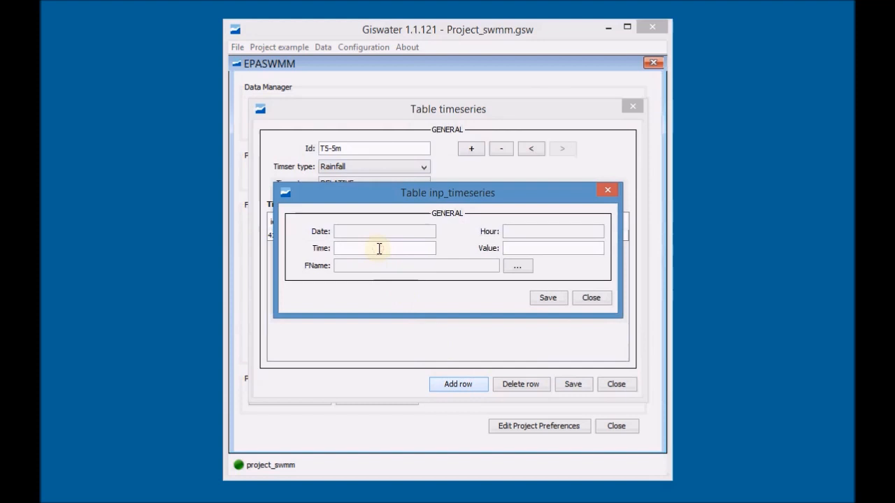
text(0:)
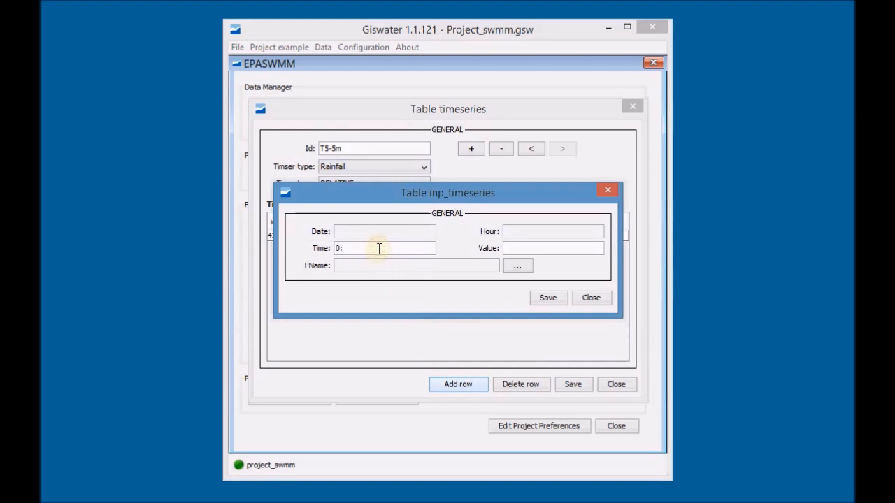
text(05)
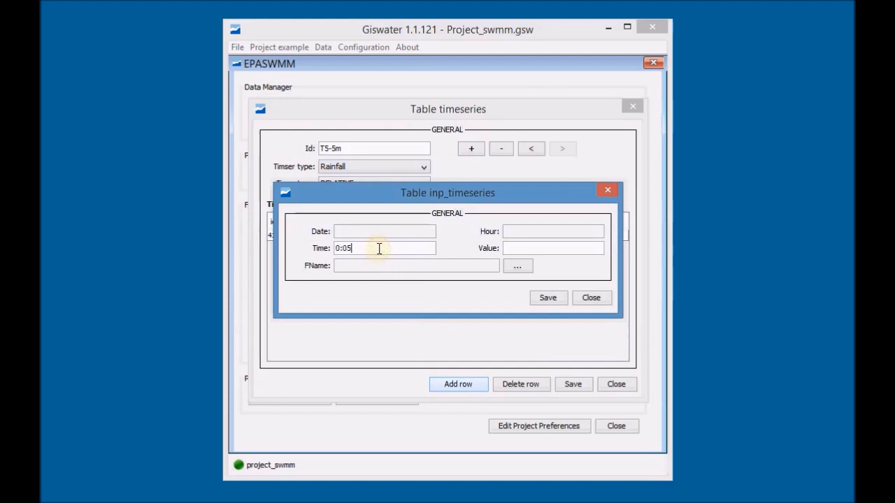
text(1)
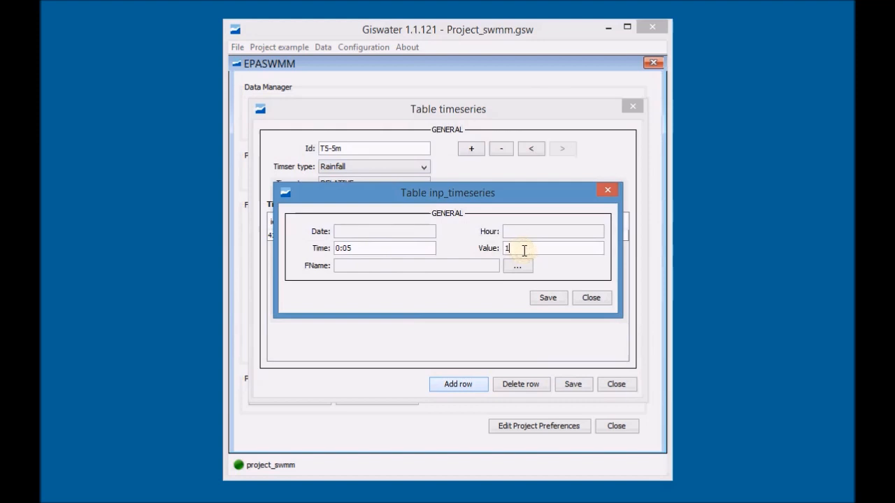
text(.15)
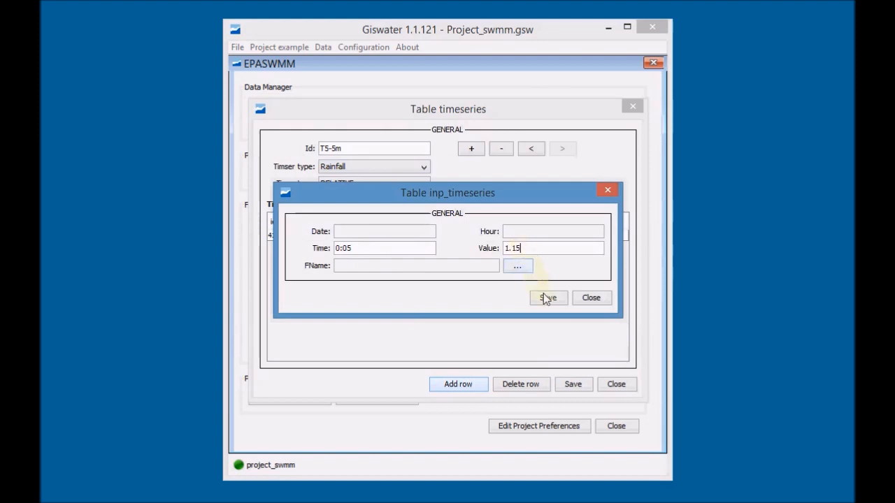
click(548, 298)
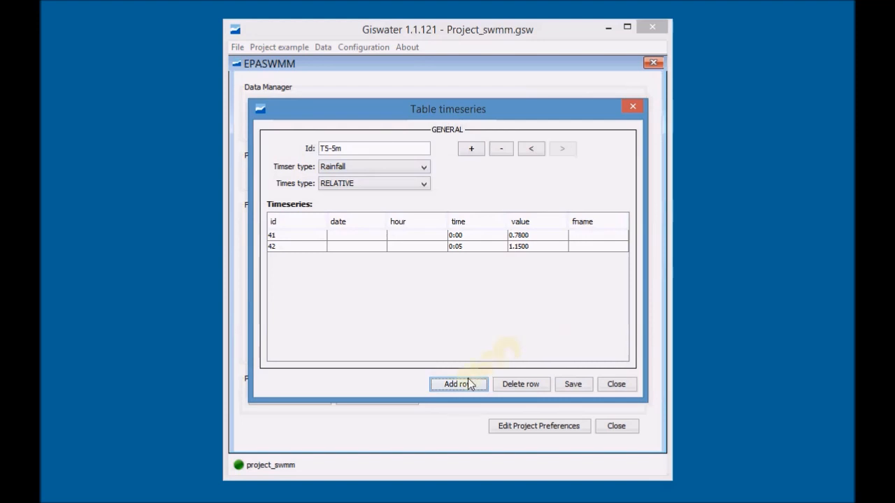
Step: Add the T5-5m reading of 2.22 at 0:10
click(458, 383)
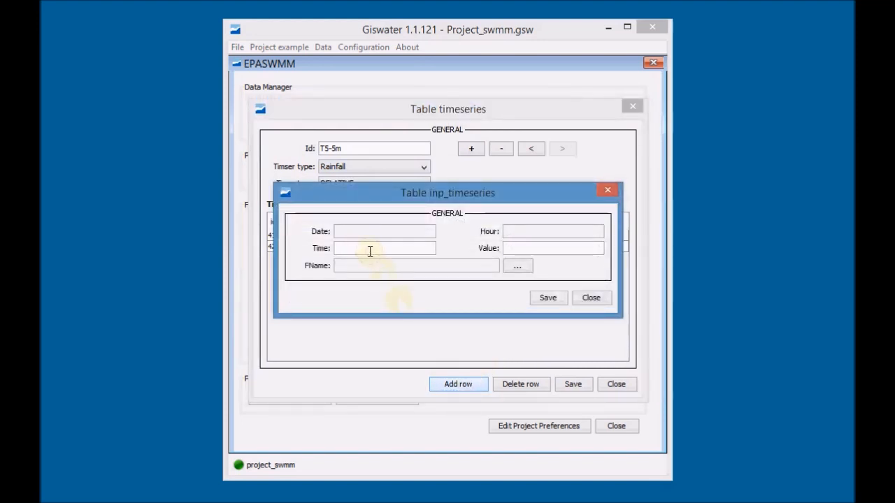
text(0:10)
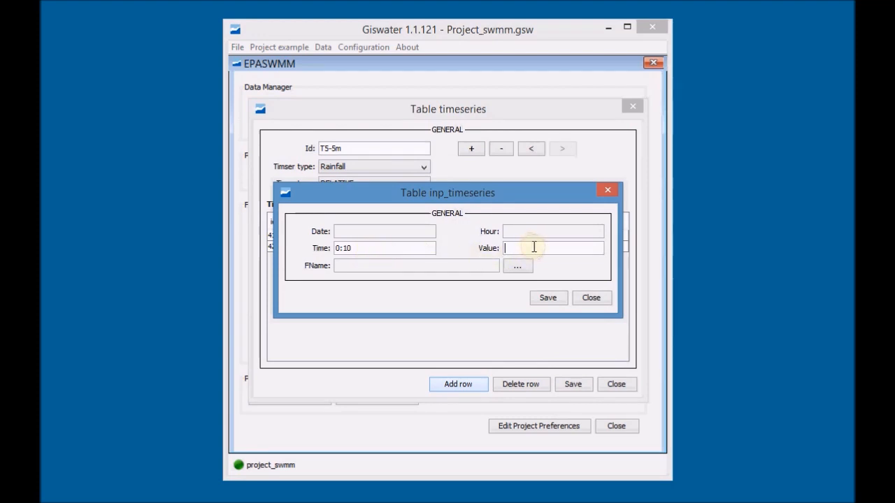
text(2.22)
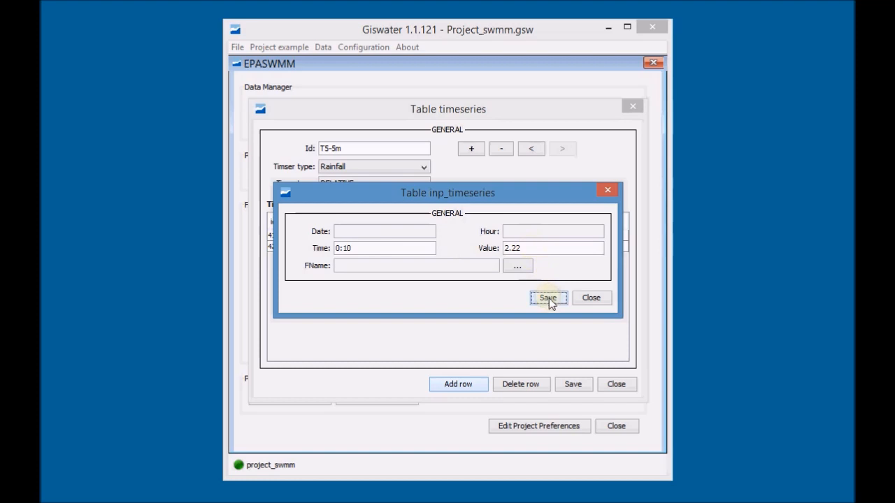
click(548, 298)
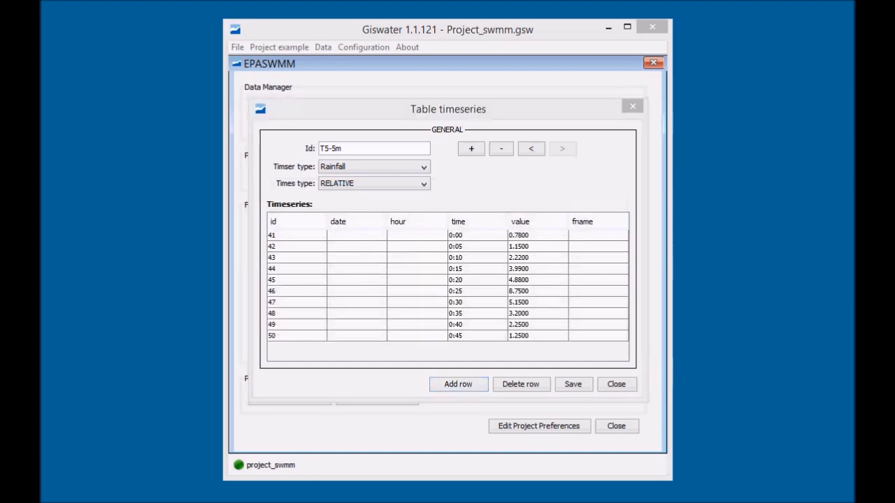
click(458, 384)
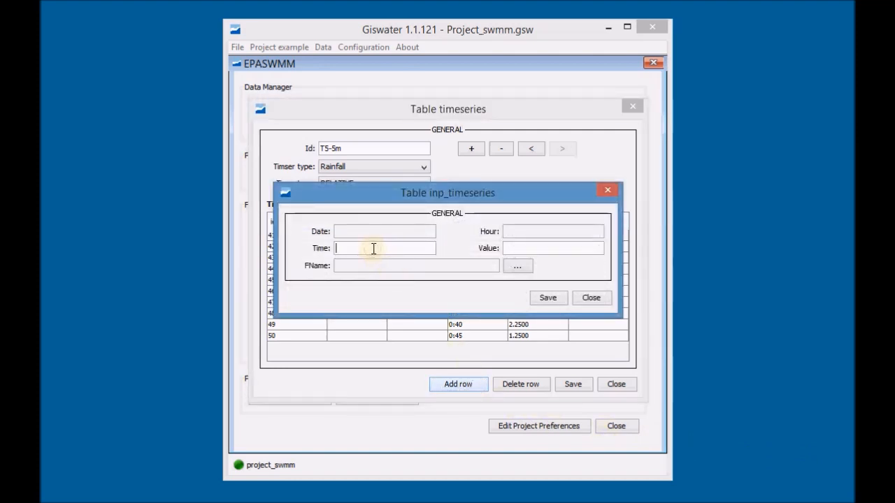
Step: Add the T5-5m reading of 0.92 at 0:50
text(0:50)
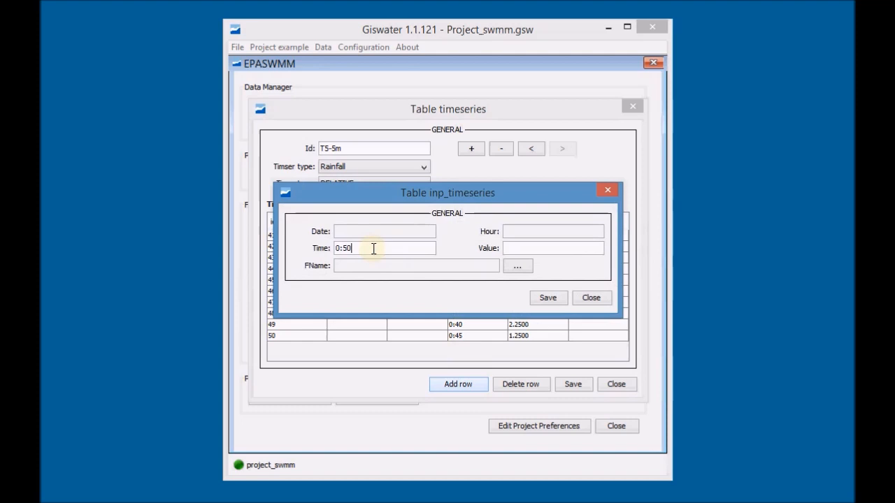
click(552, 248)
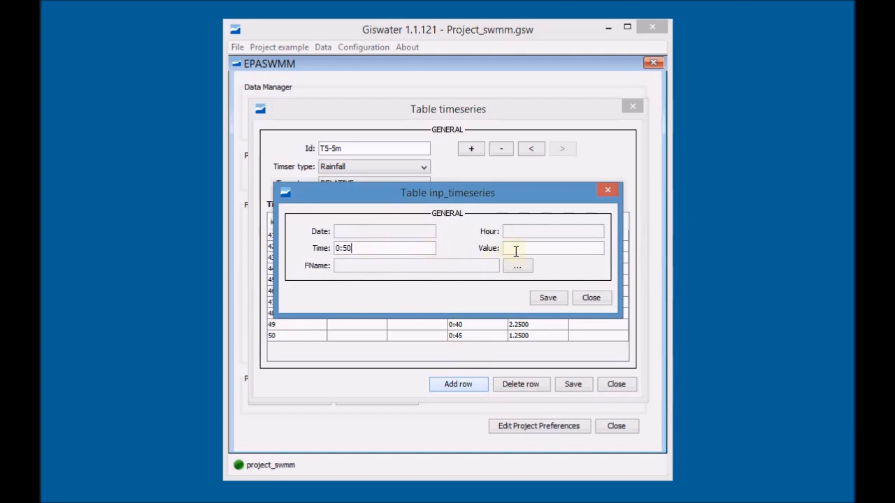
text(0.90)
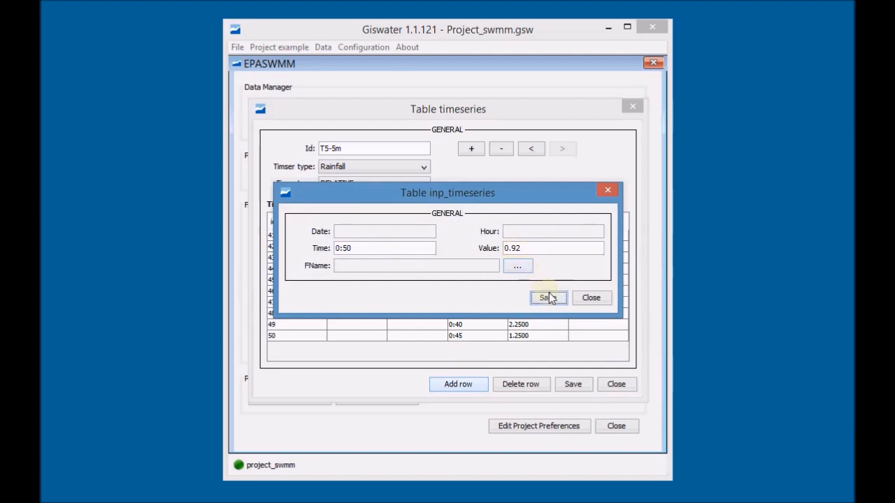
click(548, 298)
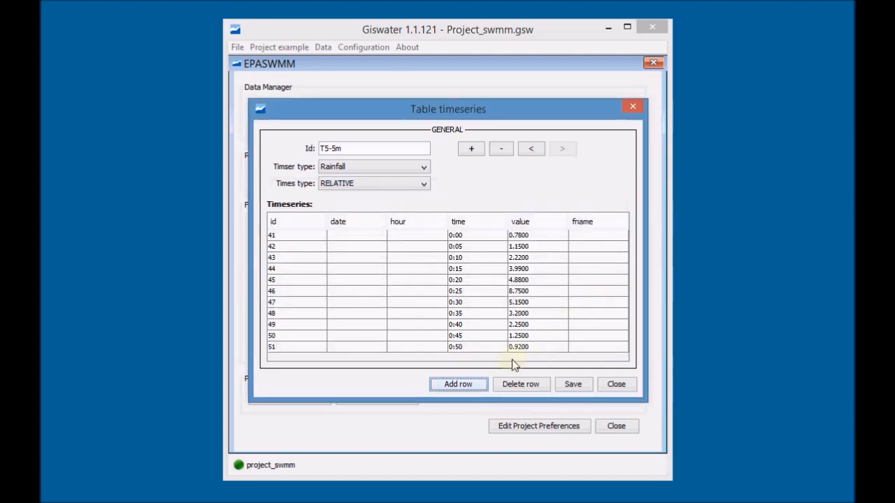
Step: Add the 0.49 reading at 0:55 and save the T5-5m timeseries
click(458, 384)
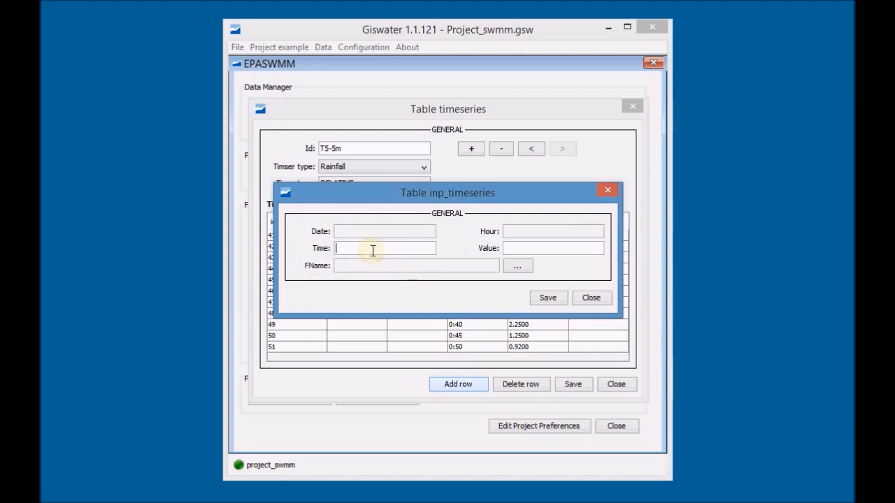
text(0:55)
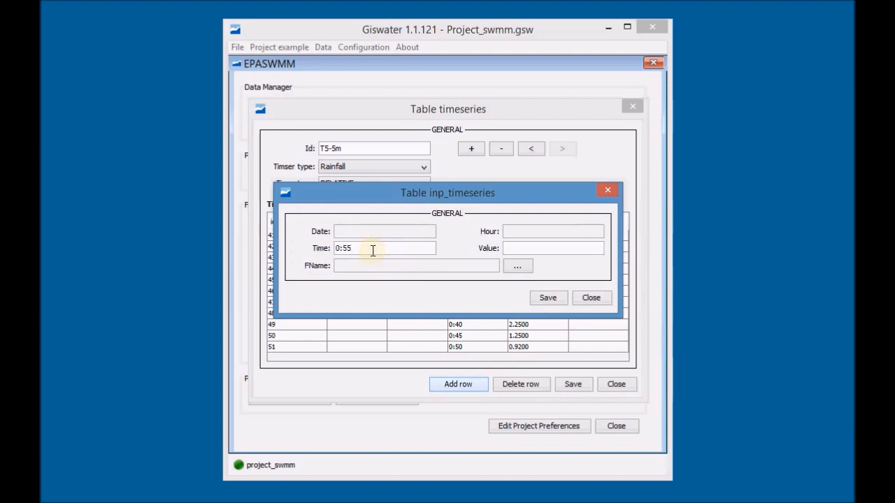
click(553, 248)
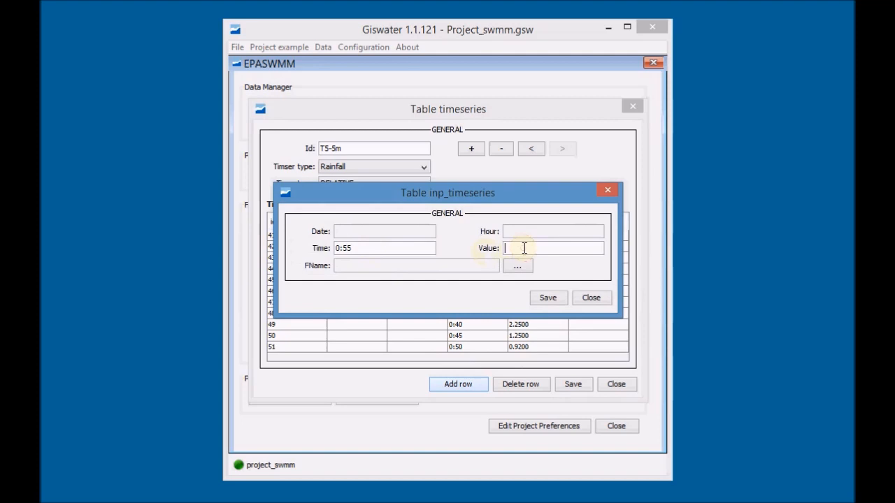
text(0.49)
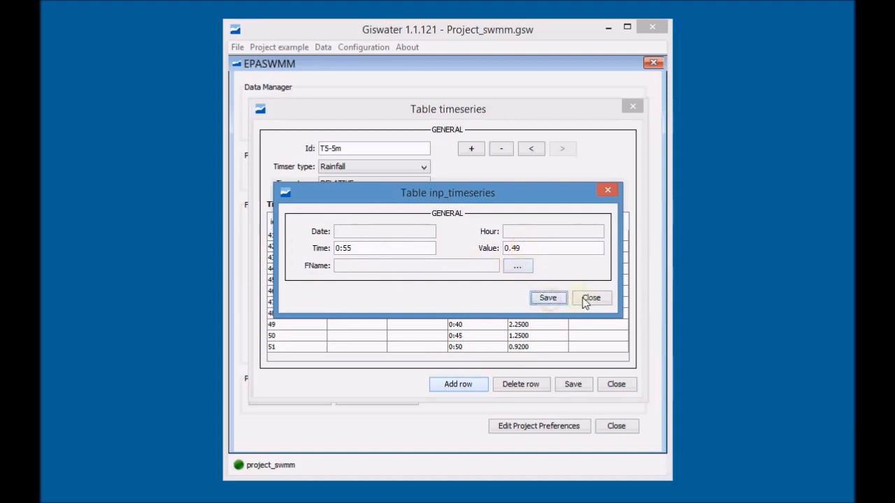
click(592, 298)
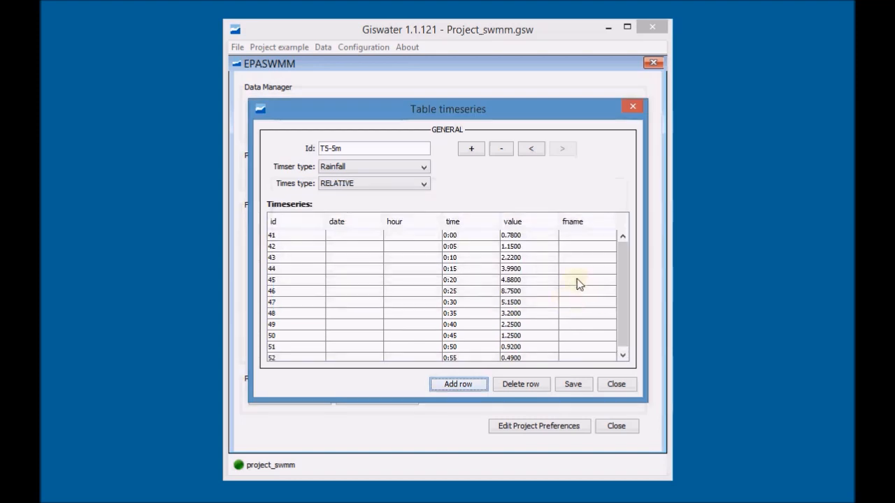
mouse_move(536, 224)
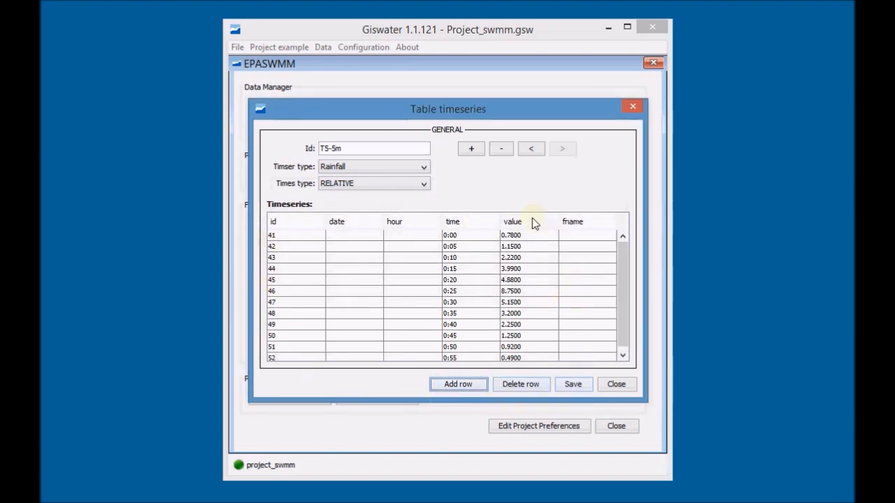
click(573, 385)
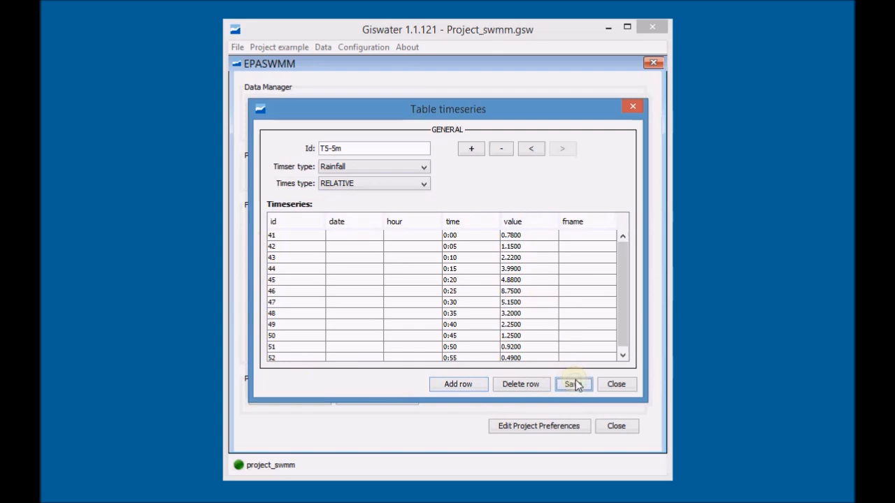
click(616, 384)
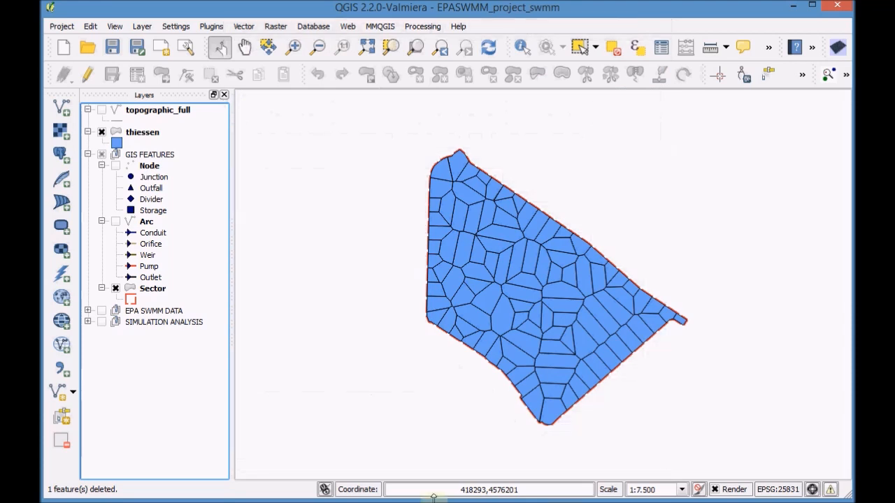
Step: Expand the EPA SWMM DATA group in the QGIS Layers panel
click(87, 311)
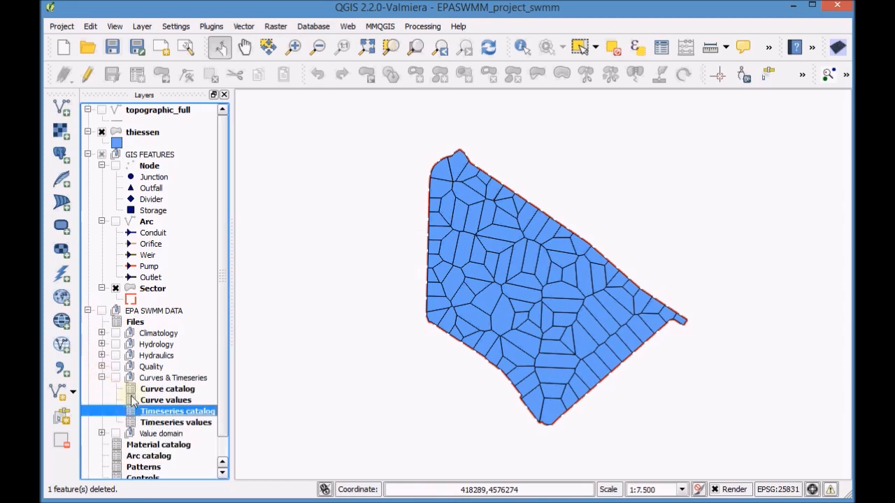
mouse_move(189, 401)
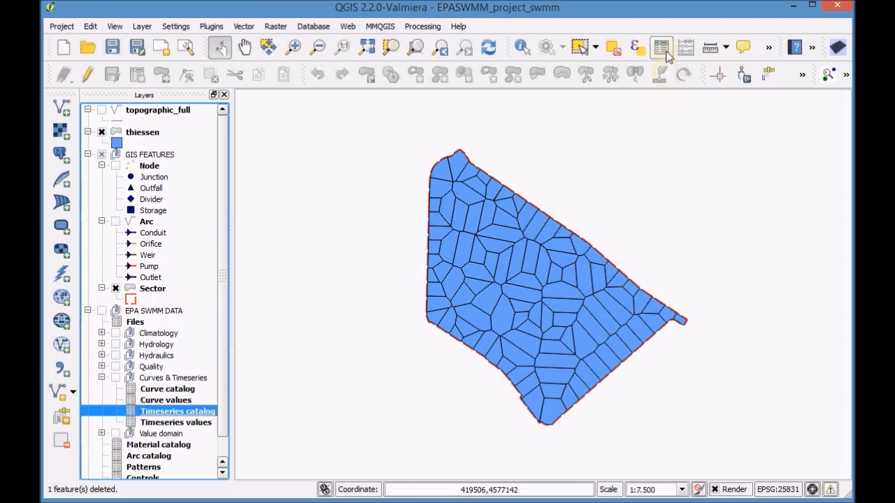
Step: Open the Timeseries catalog attribute table showing T5-5m and T10-5m
click(660, 48)
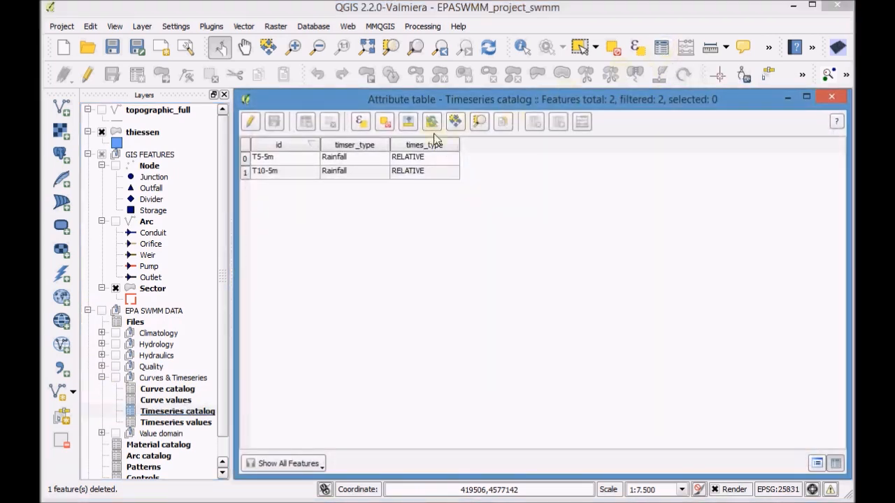
mouse_move(350, 103)
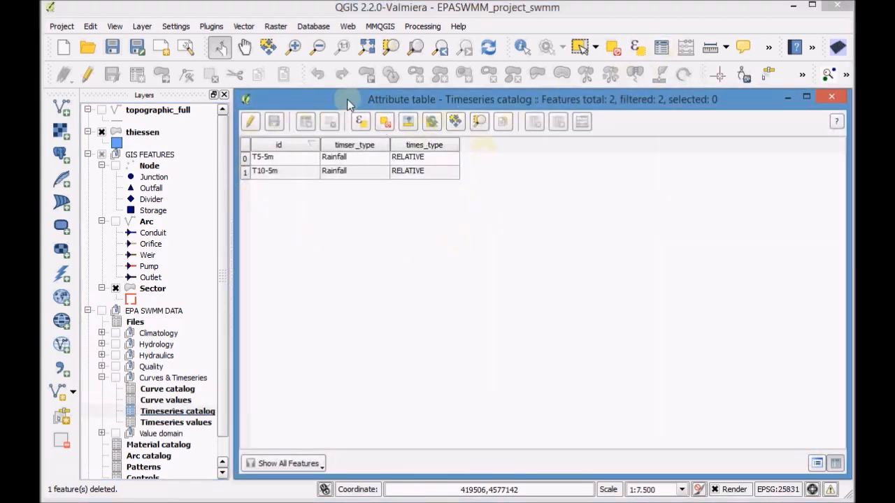
mouse_move(744, 133)
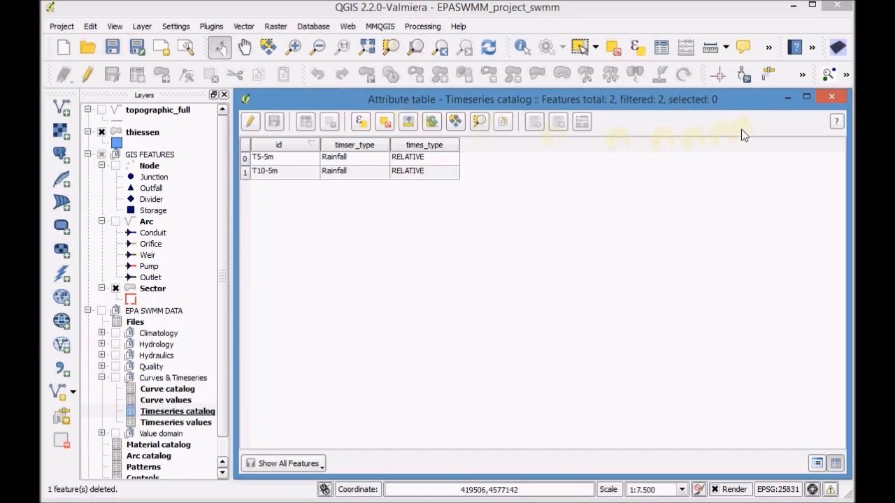